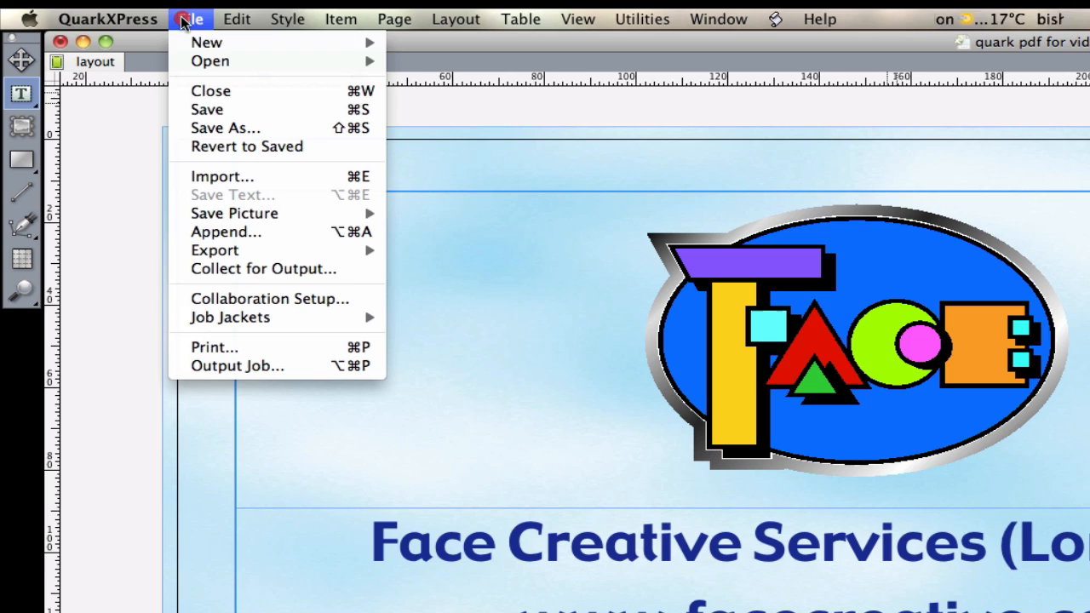
mouse_move(214, 250)
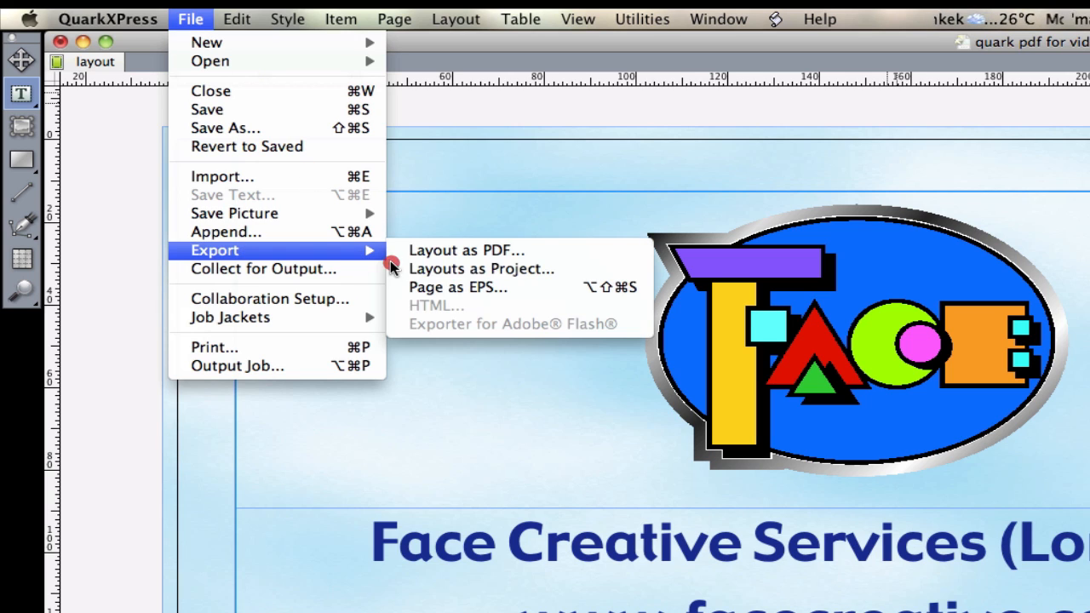
mouse_move(467, 249)
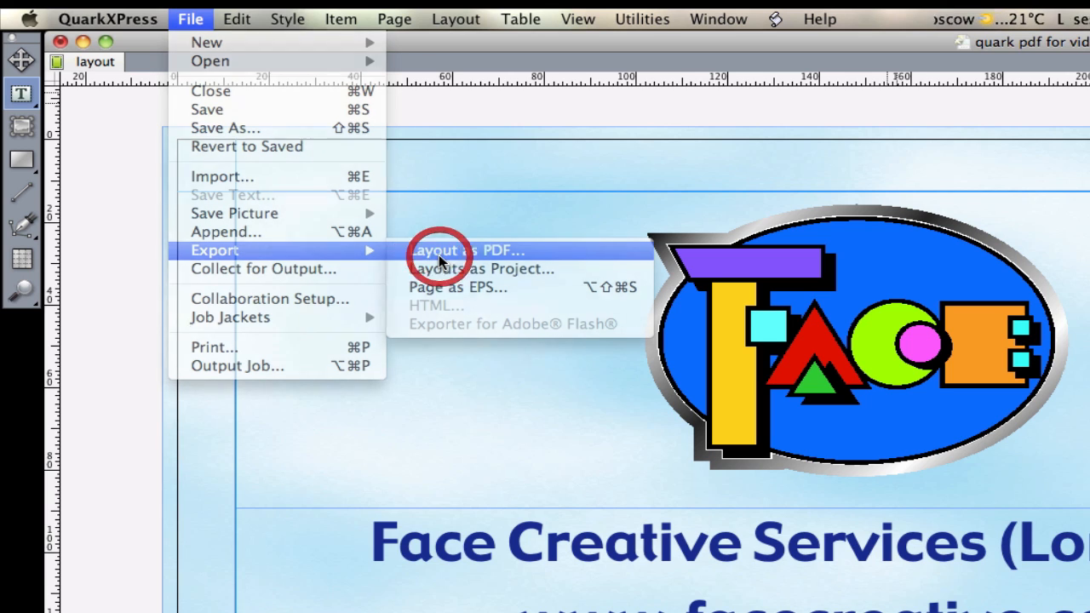
Choose Layout as PDF from the Export menu to open the save dialog for 'quark pdf for video.pdf'.
click(470, 249)
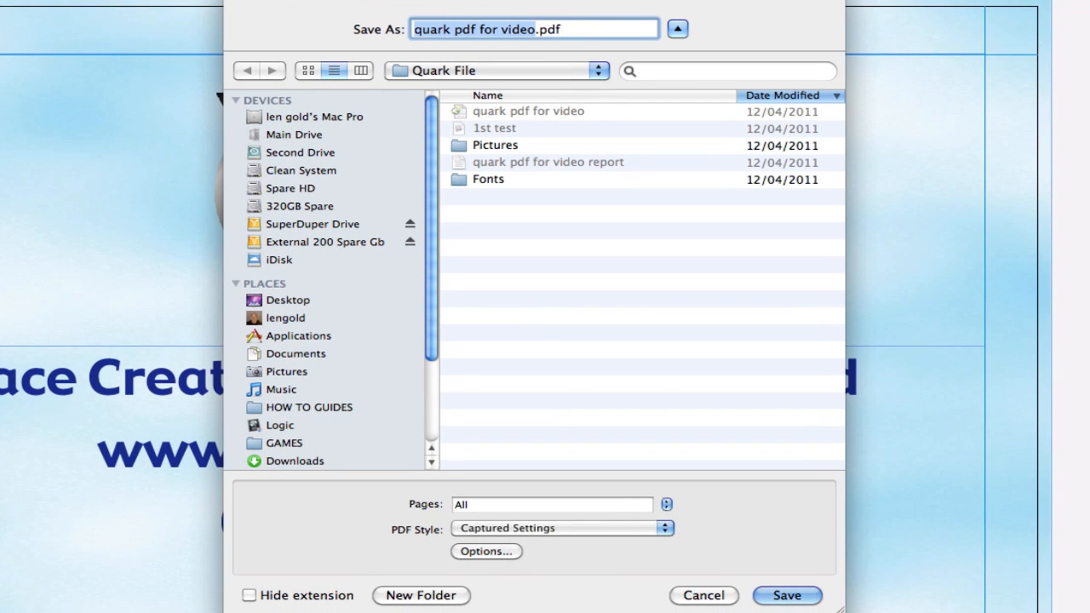
mouse_move(464, 4)
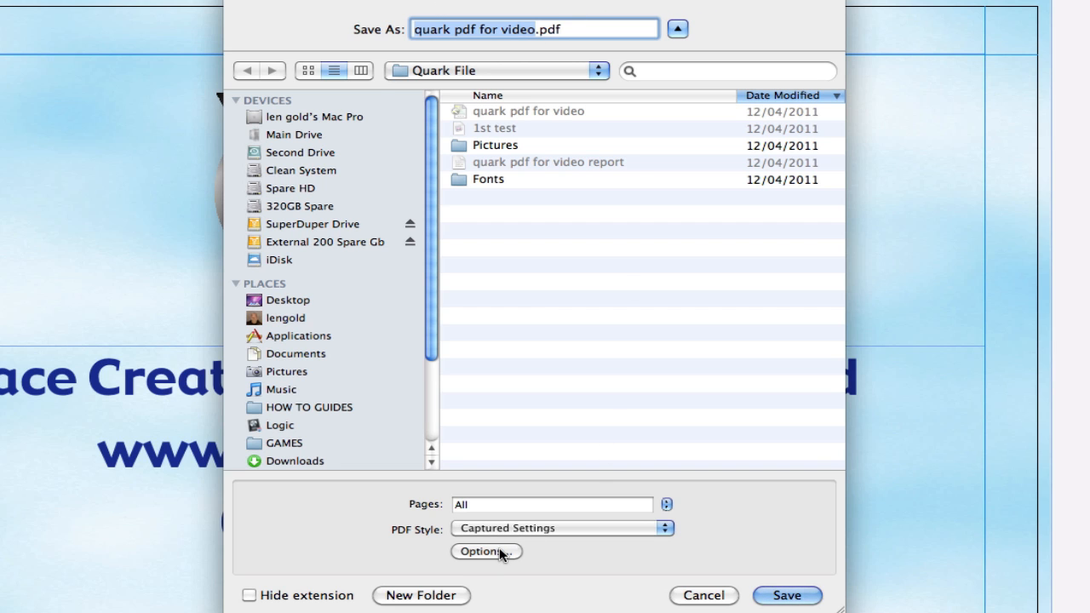
In the export Options, add a new PDF output style named 'Face PDF Quack'.
click(486, 552)
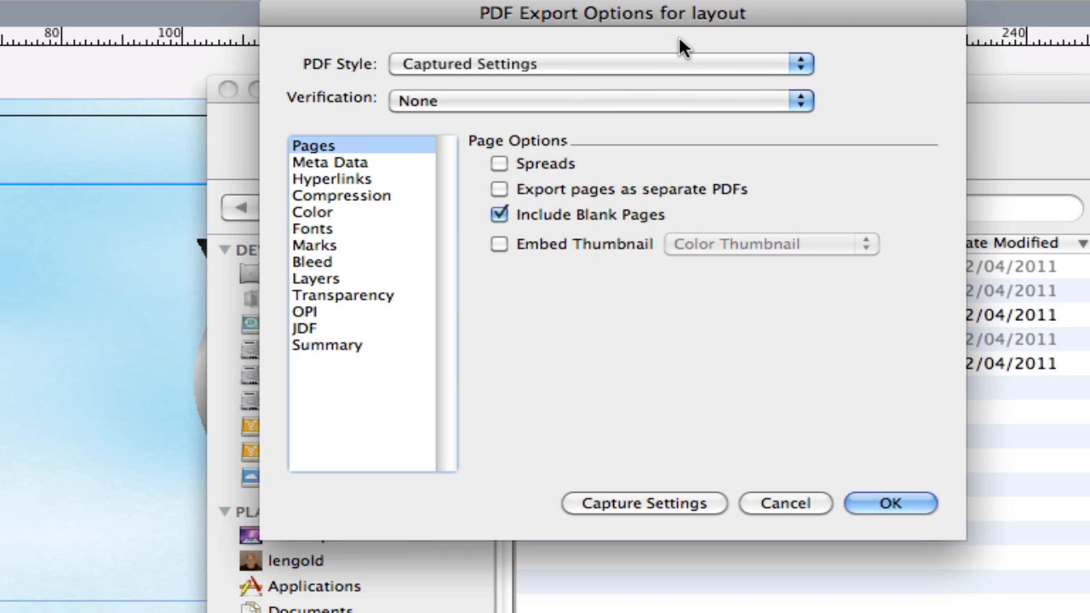
mouse_move(592, 34)
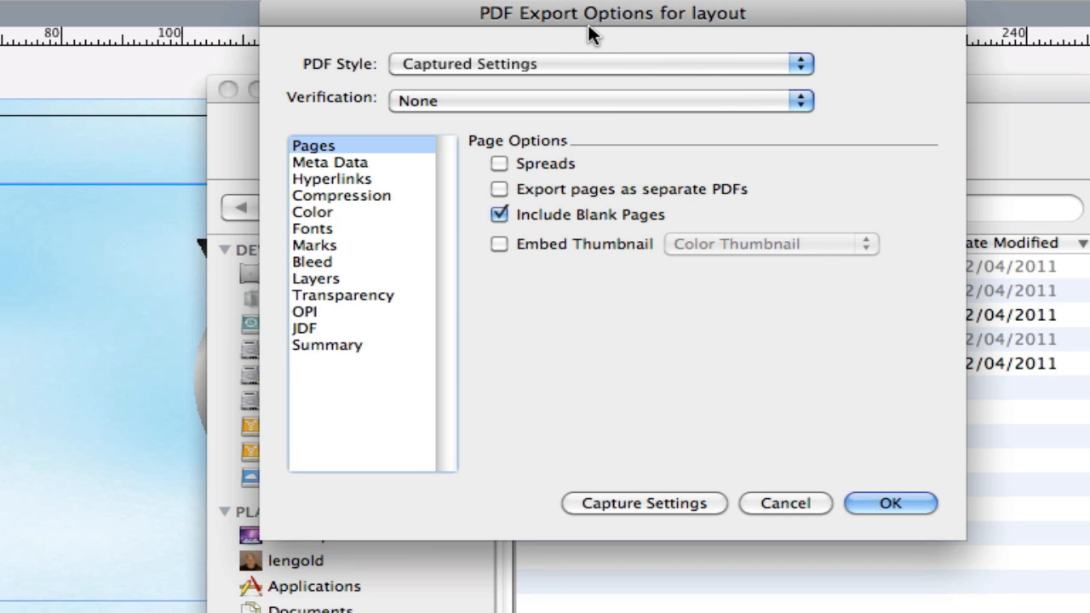
mouse_move(485, 117)
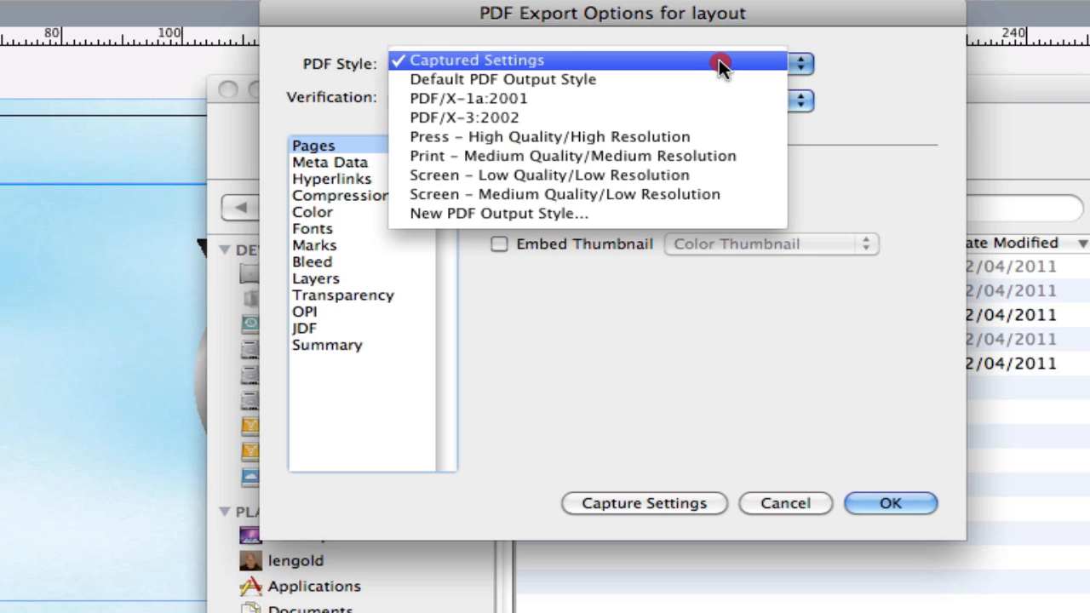
mouse_move(722, 214)
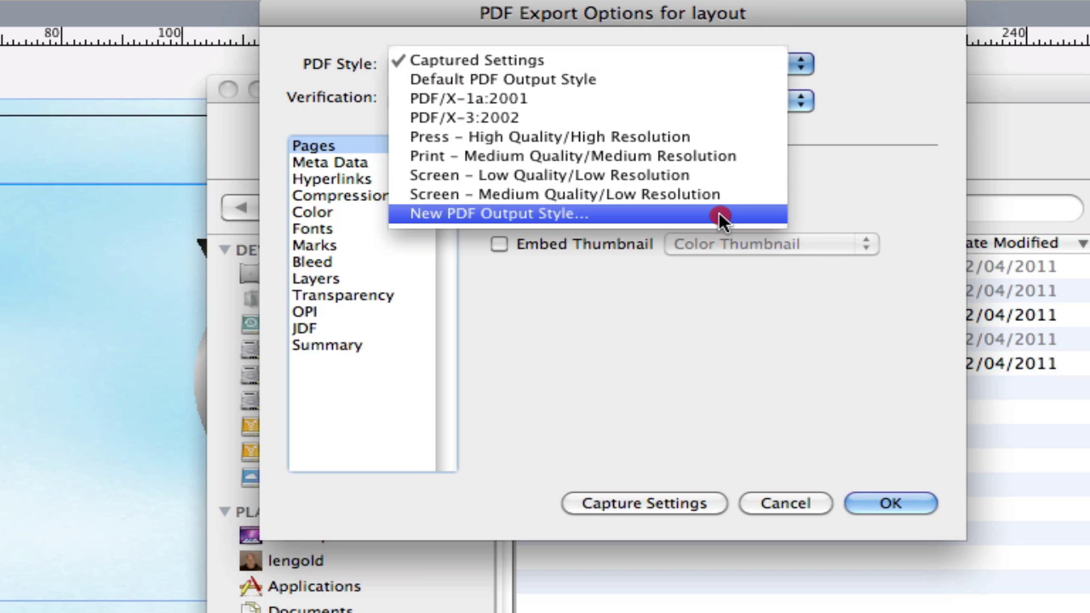
click(498, 213)
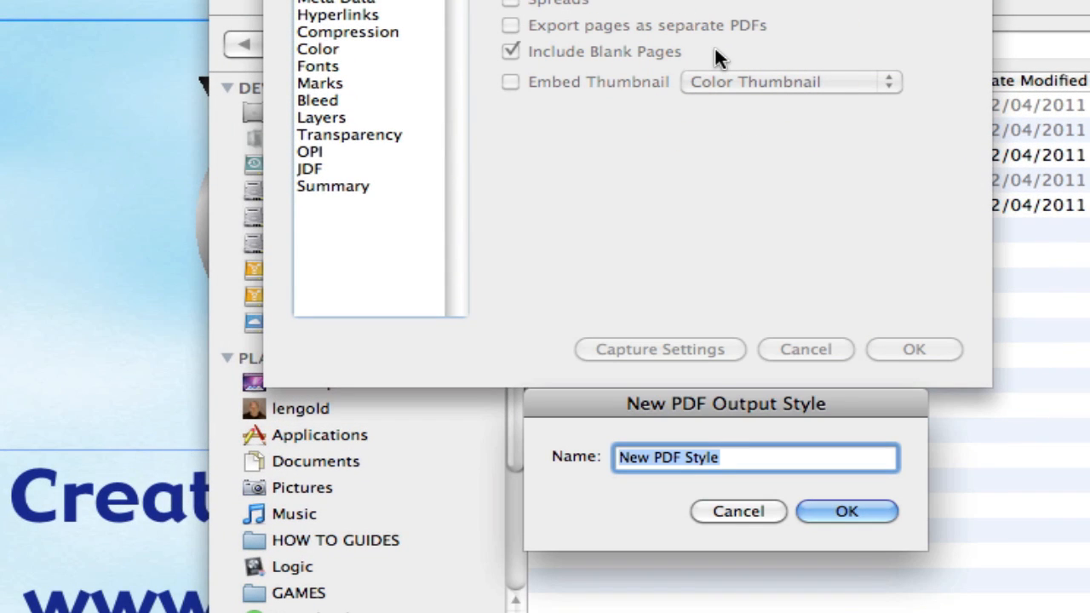
mouse_move(737, 289)
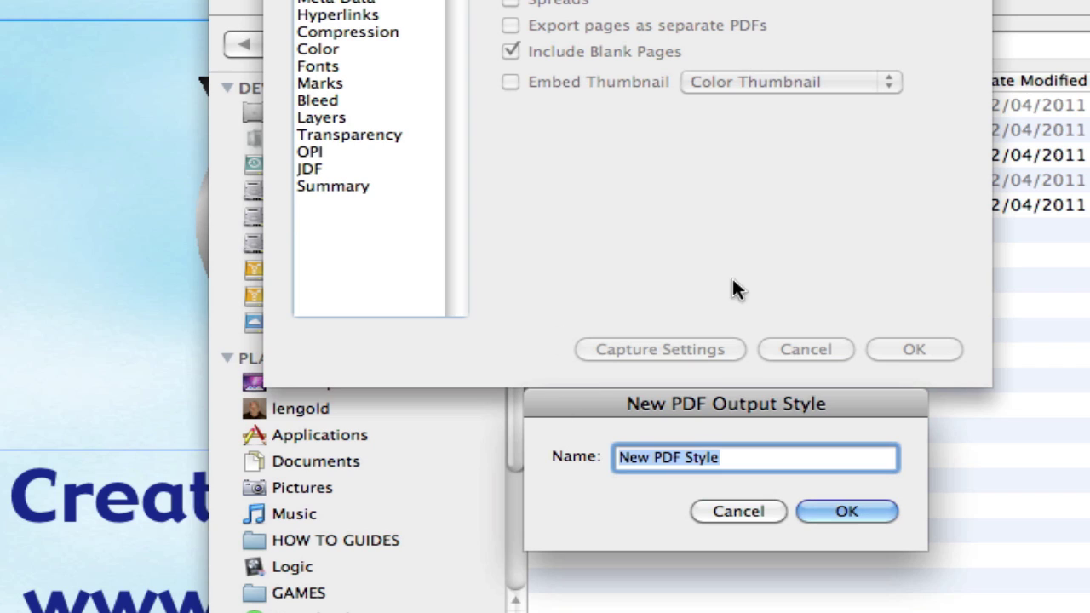
mouse_move(800, 149)
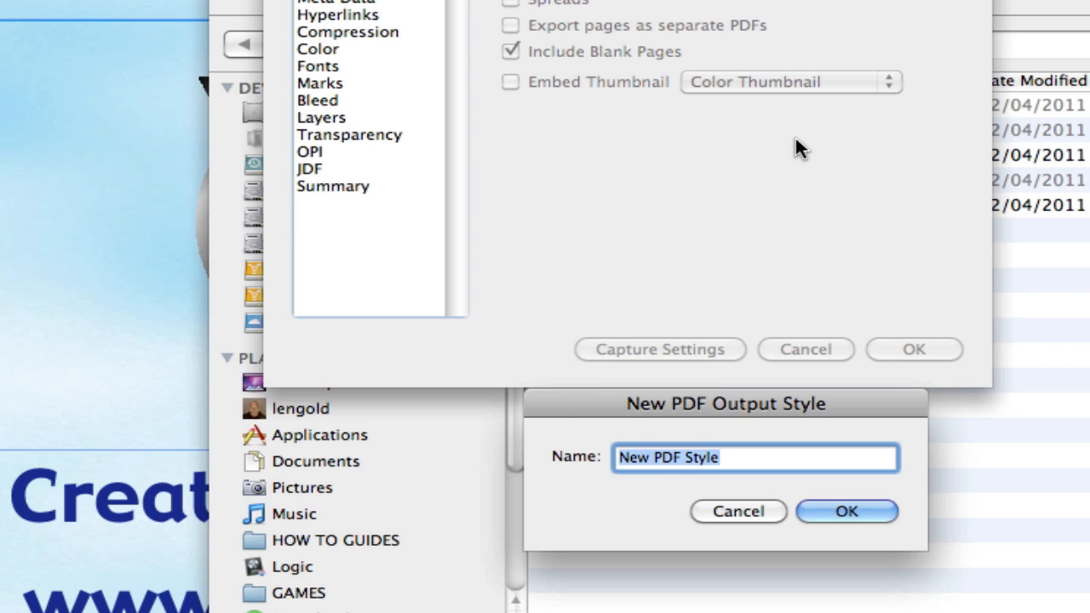
text(Face)
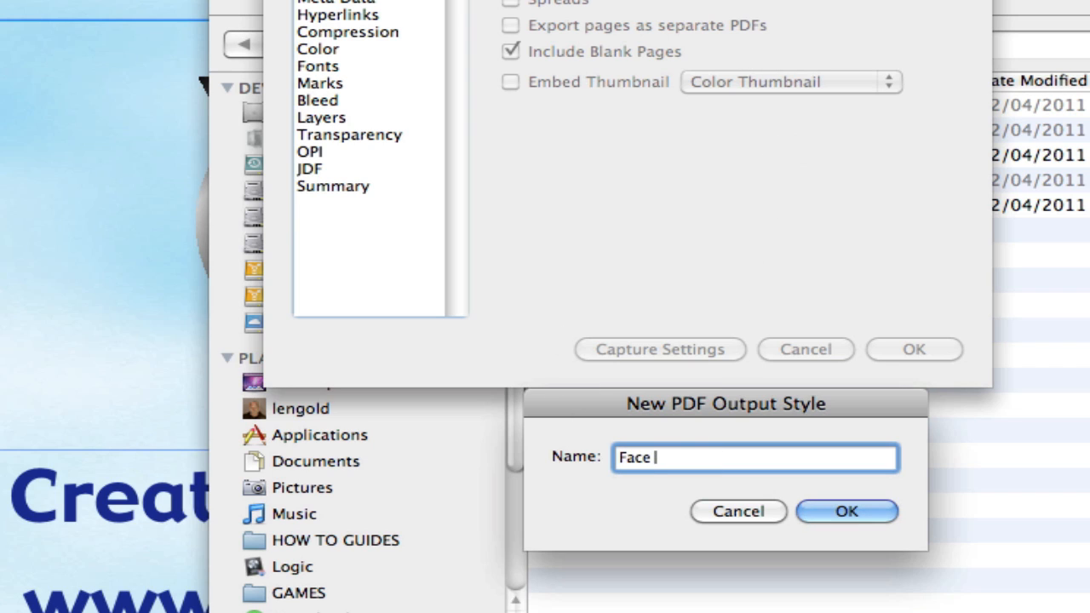
text(PDF Q)
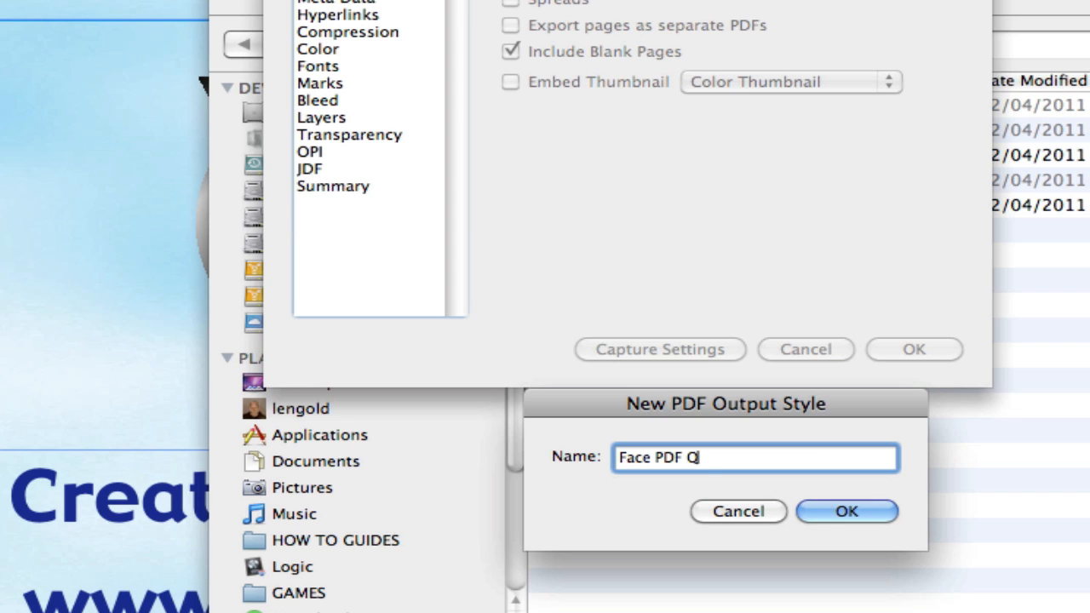
text(uack)
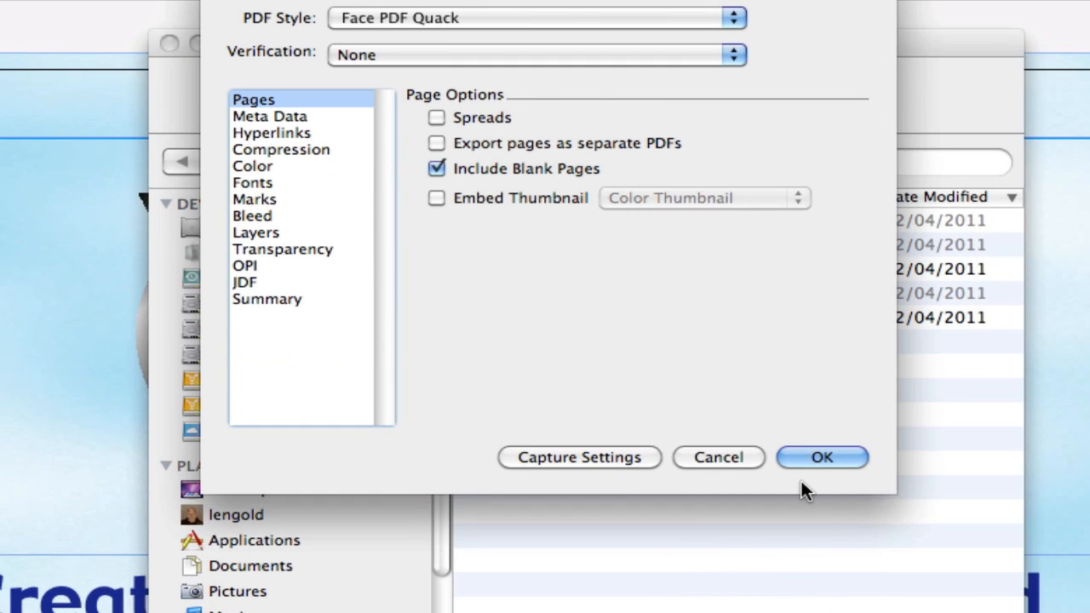
mouse_move(856, 398)
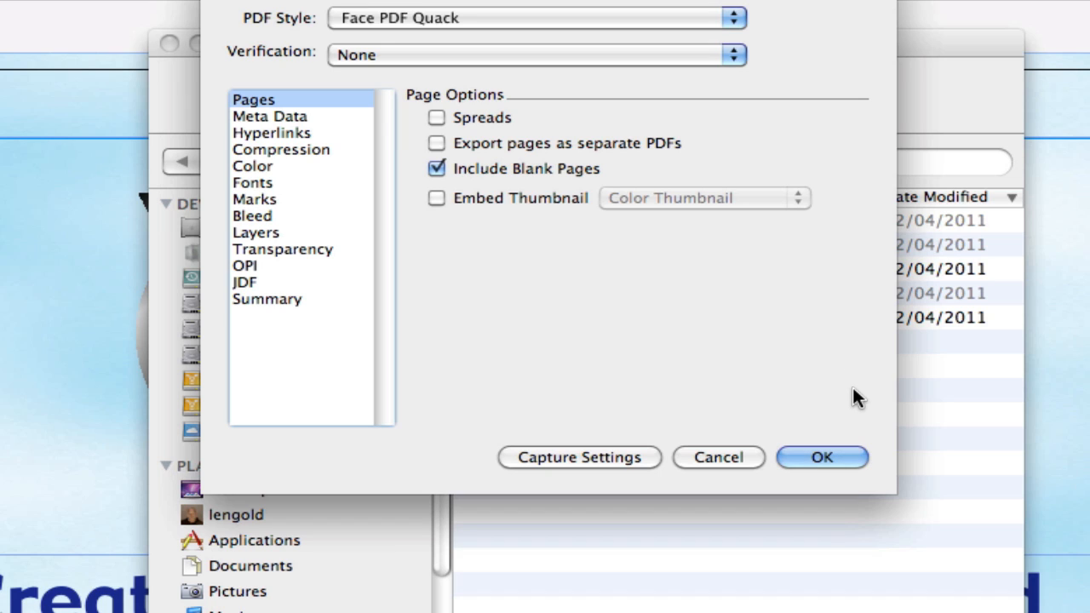
mouse_move(827, 395)
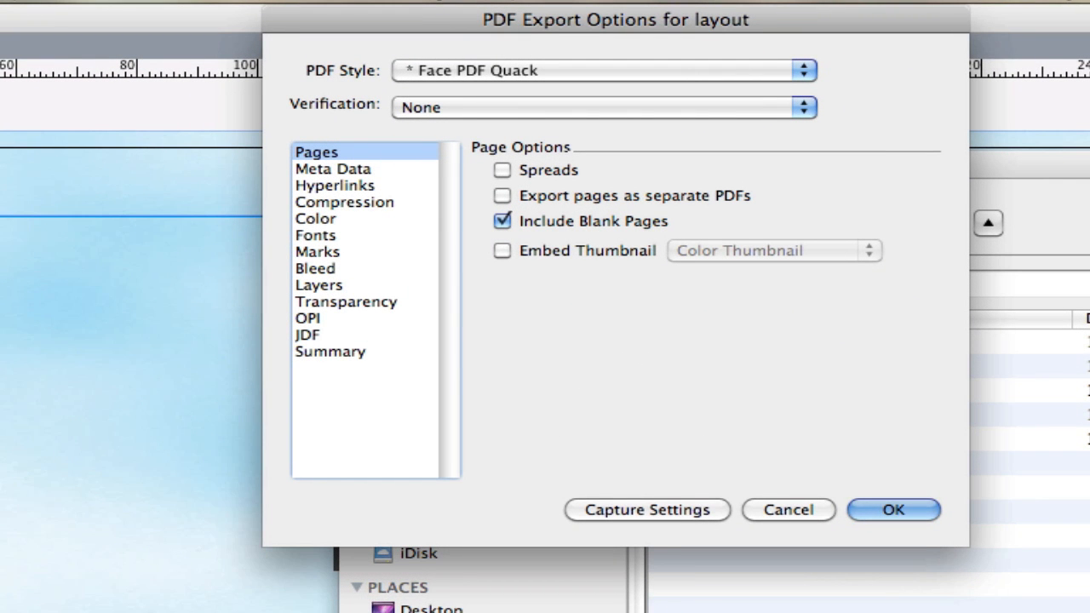
mouse_move(615, 188)
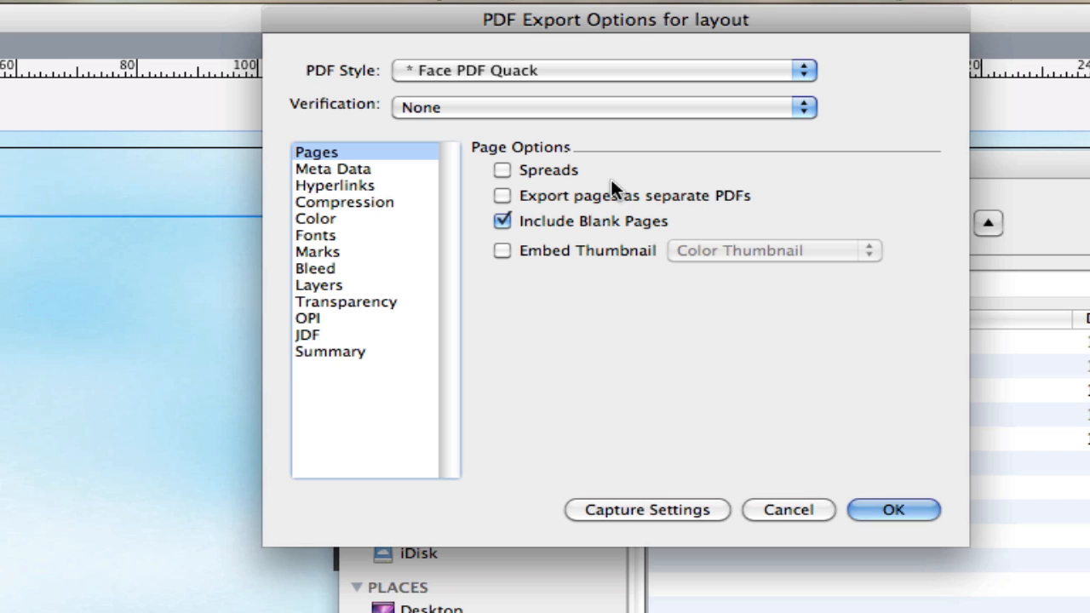
mouse_move(541, 200)
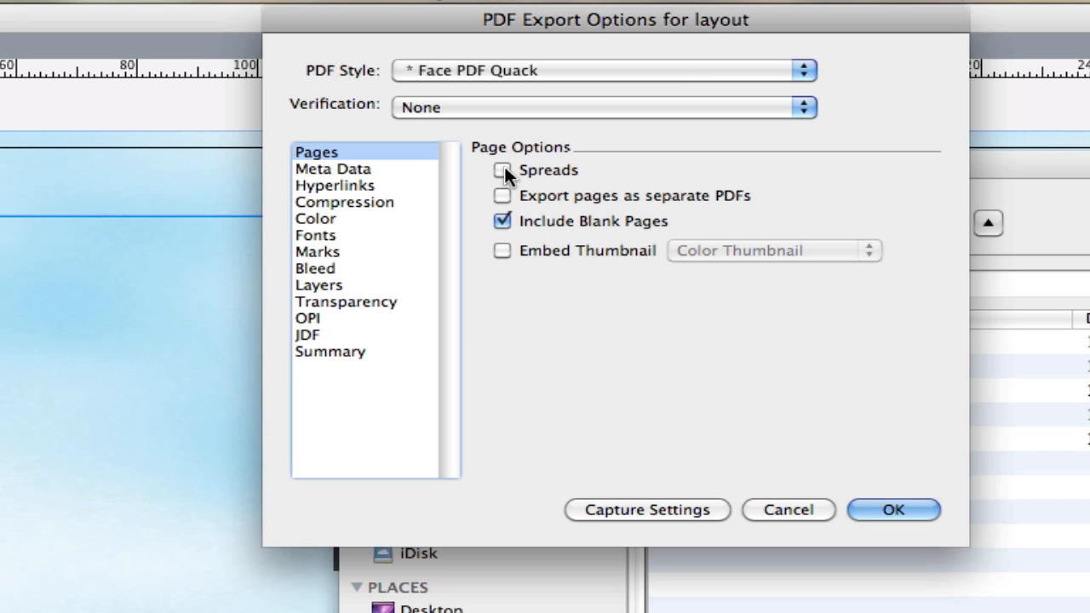
mouse_move(575, 176)
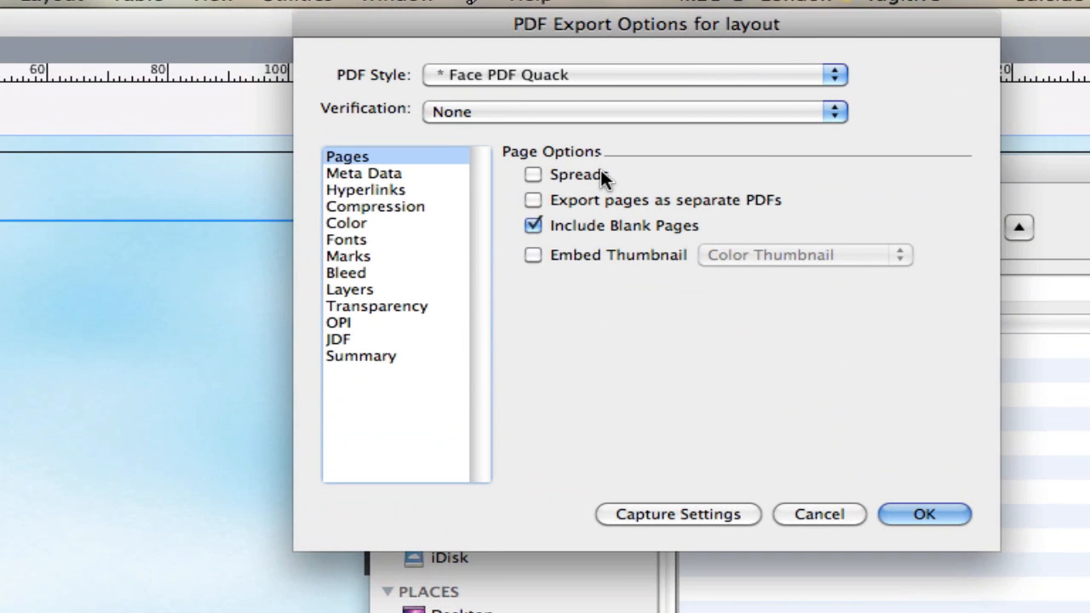
mouse_move(571, 221)
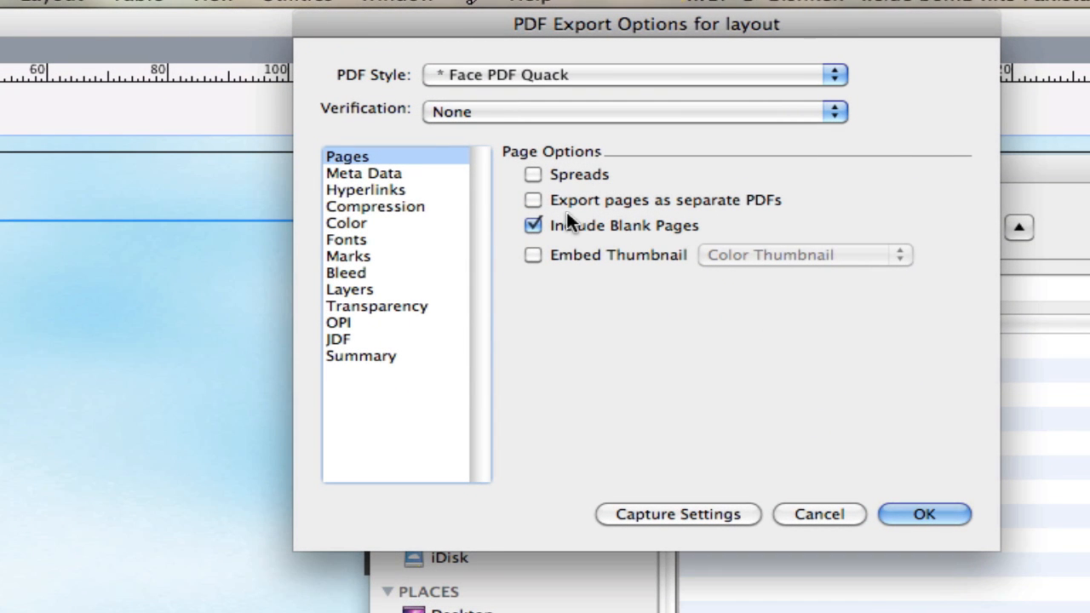
mouse_move(541, 205)
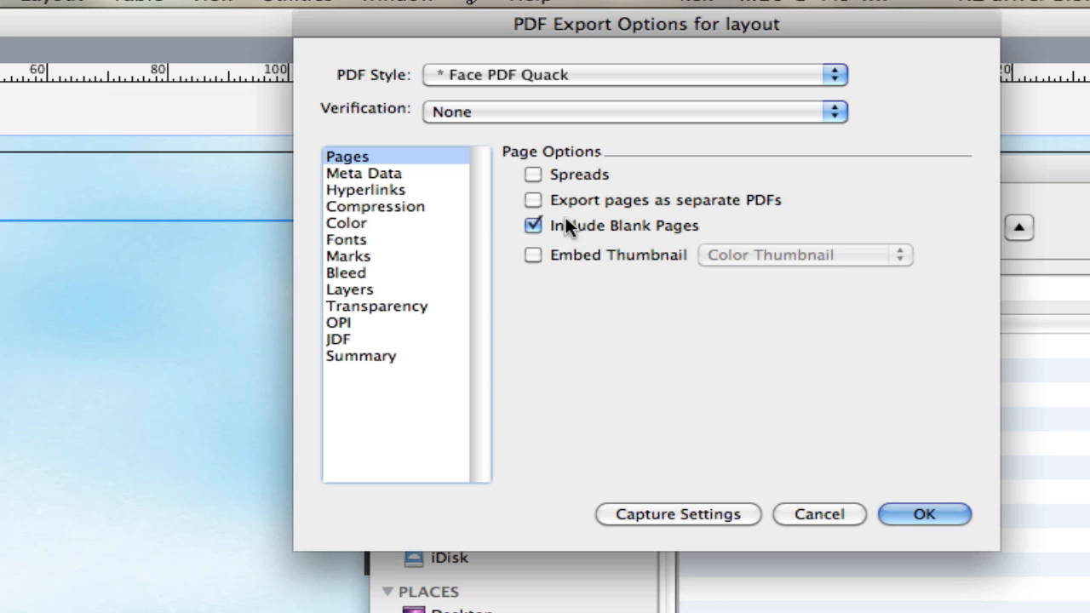
mouse_move(583, 283)
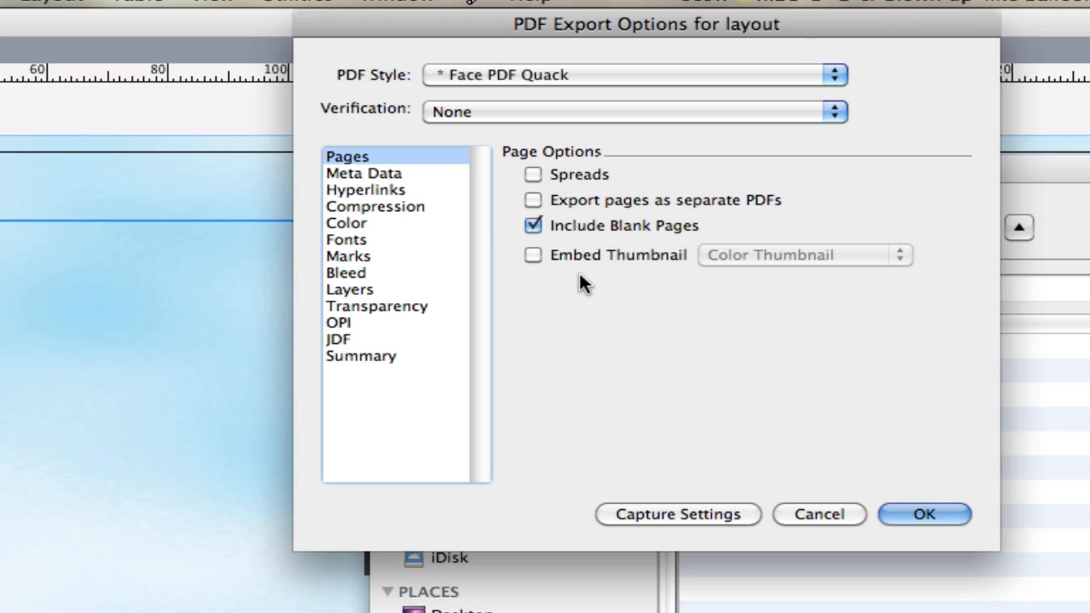
mouse_move(652, 272)
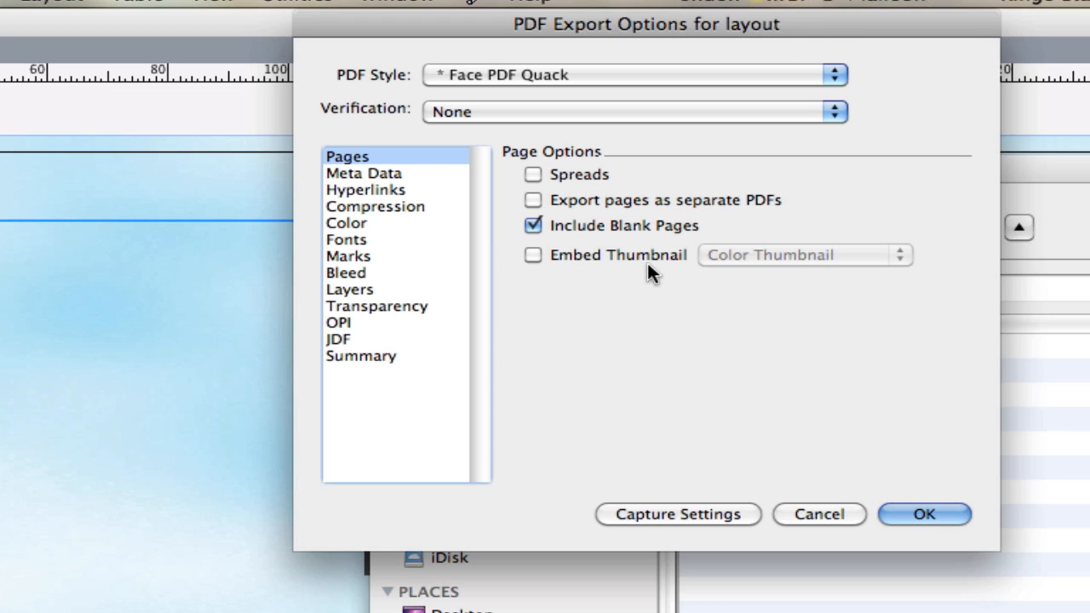
Move through the Metadata and Hyperlinks panes to the Compression settings (ZIP/JPEG high, 300 dpi).
click(364, 173)
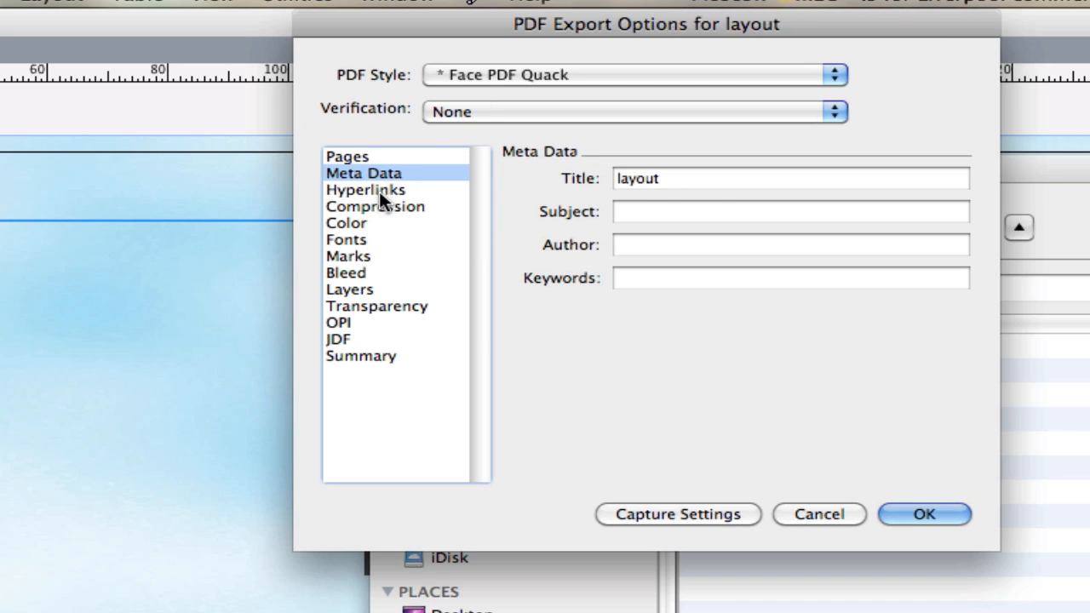
click(365, 189)
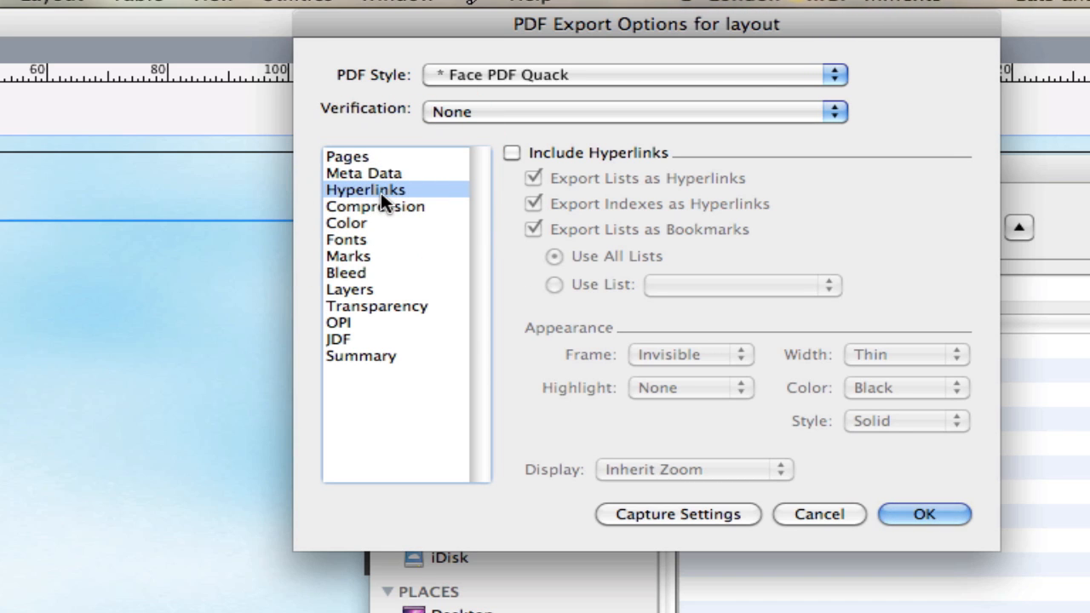
click(375, 206)
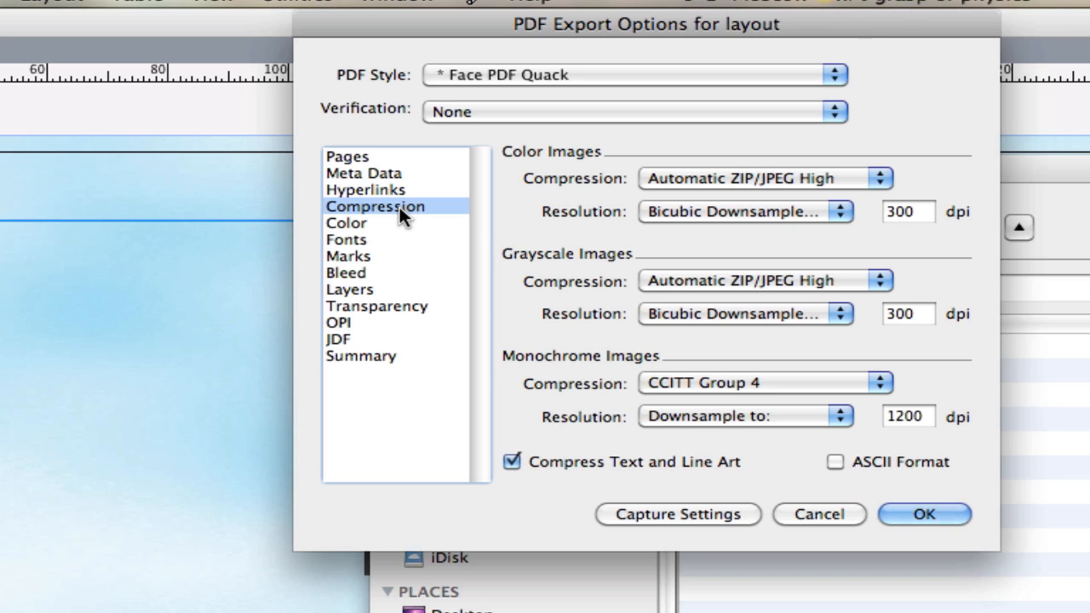
mouse_move(434, 217)
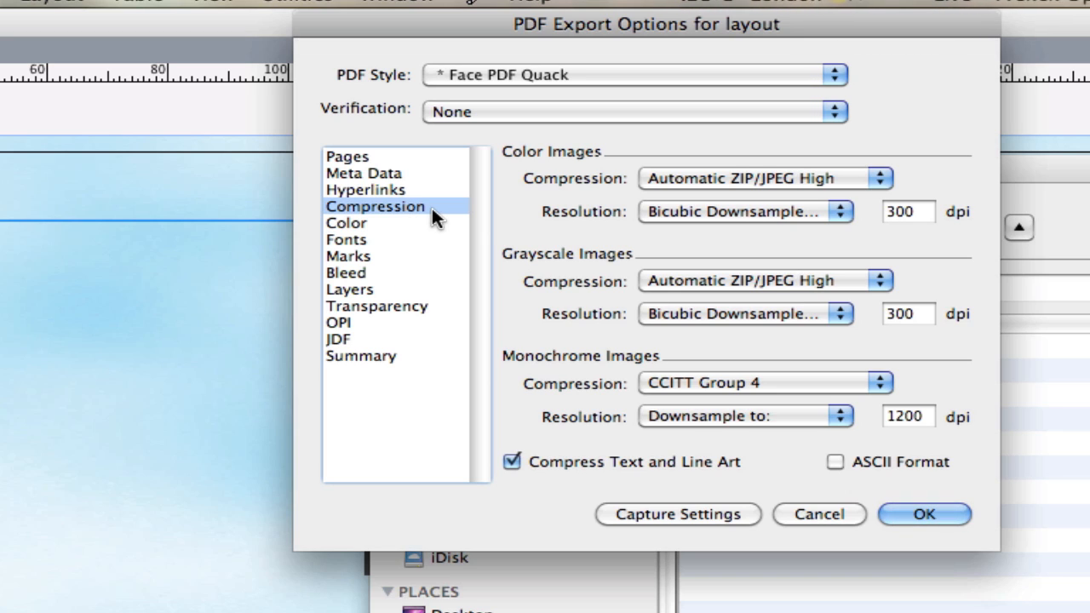
mouse_move(733, 188)
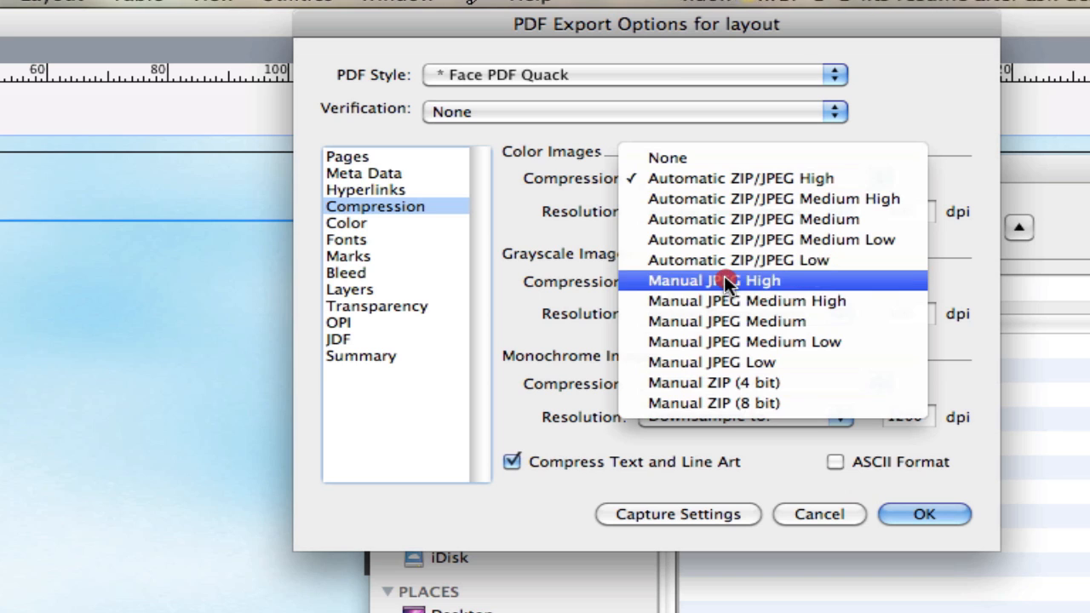
Set both Color Images and Grayscale Images compression to Automatic ZIP/JPEG Low.
click(735, 260)
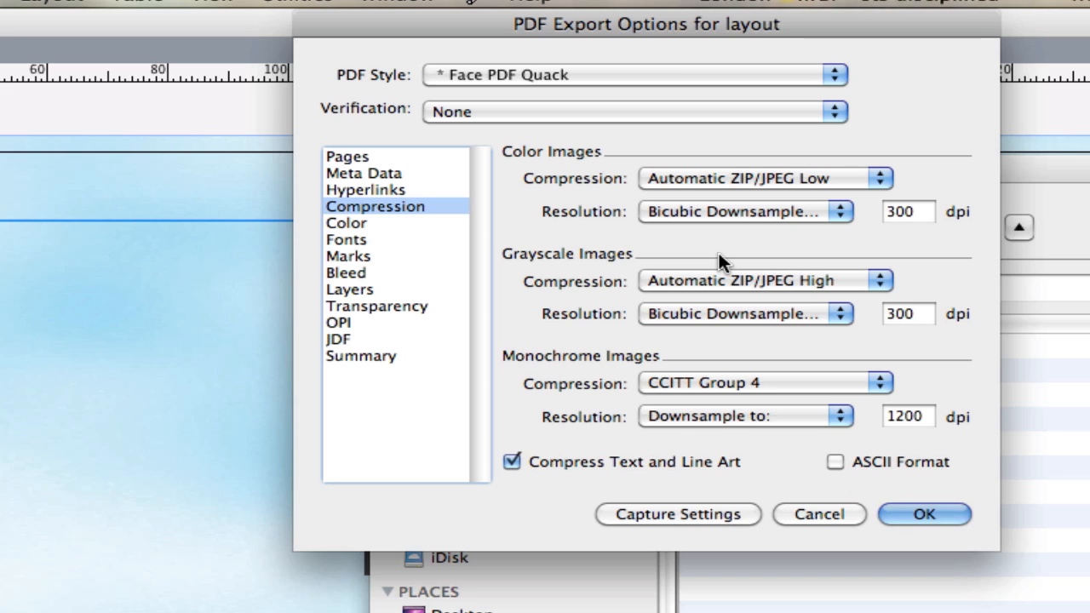
mouse_move(757, 305)
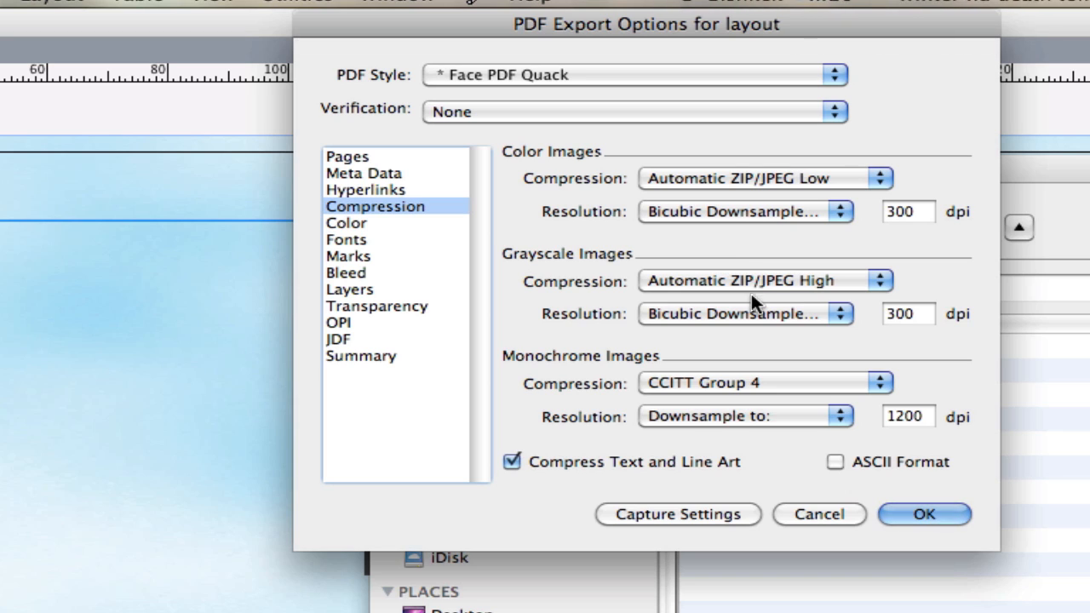
mouse_move(794, 245)
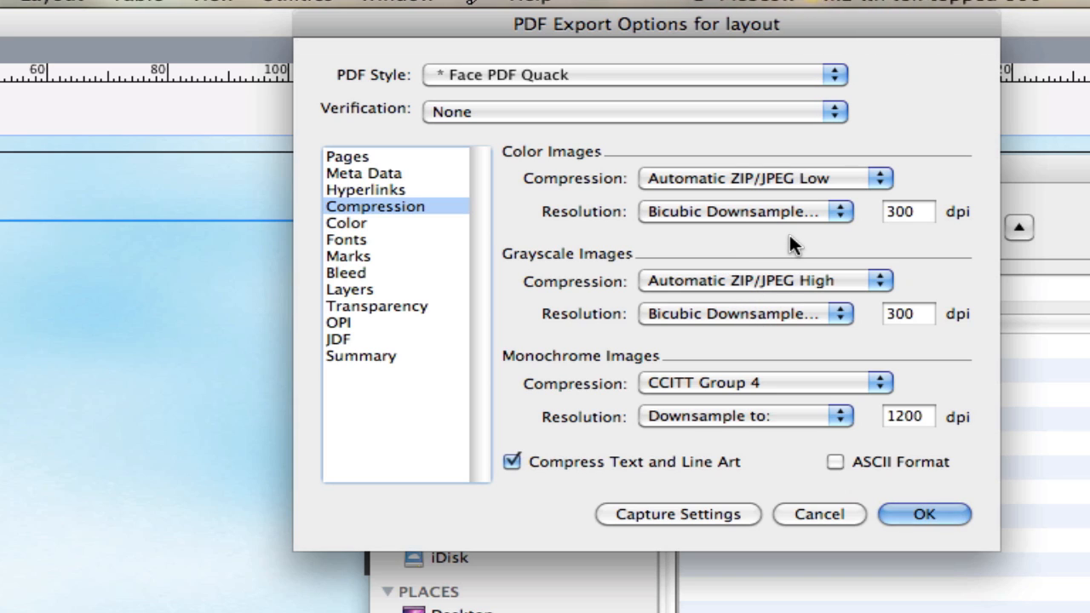
mouse_move(788, 237)
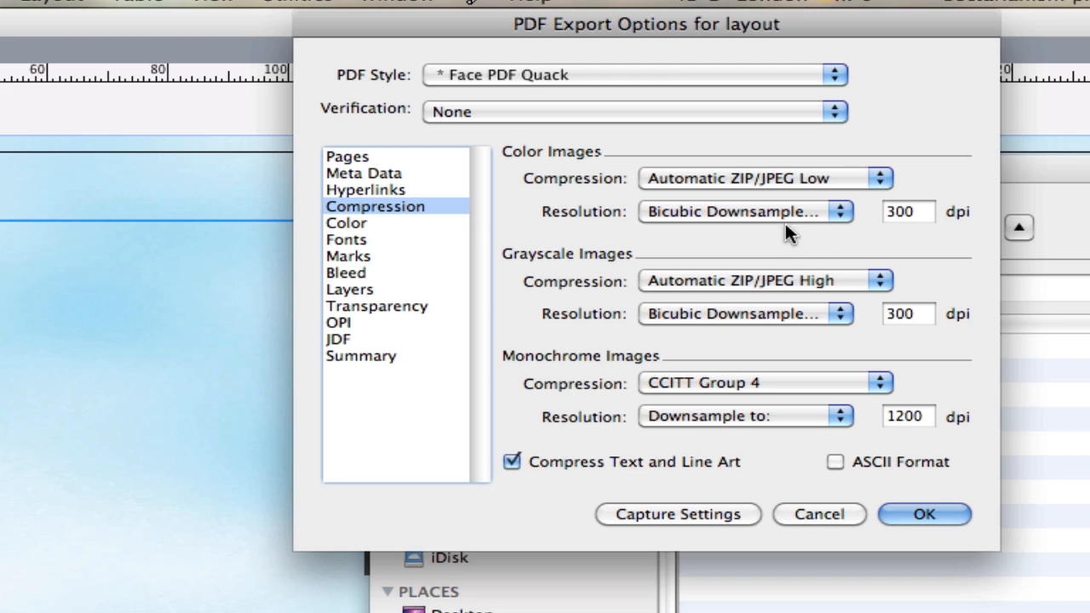
mouse_move(796, 223)
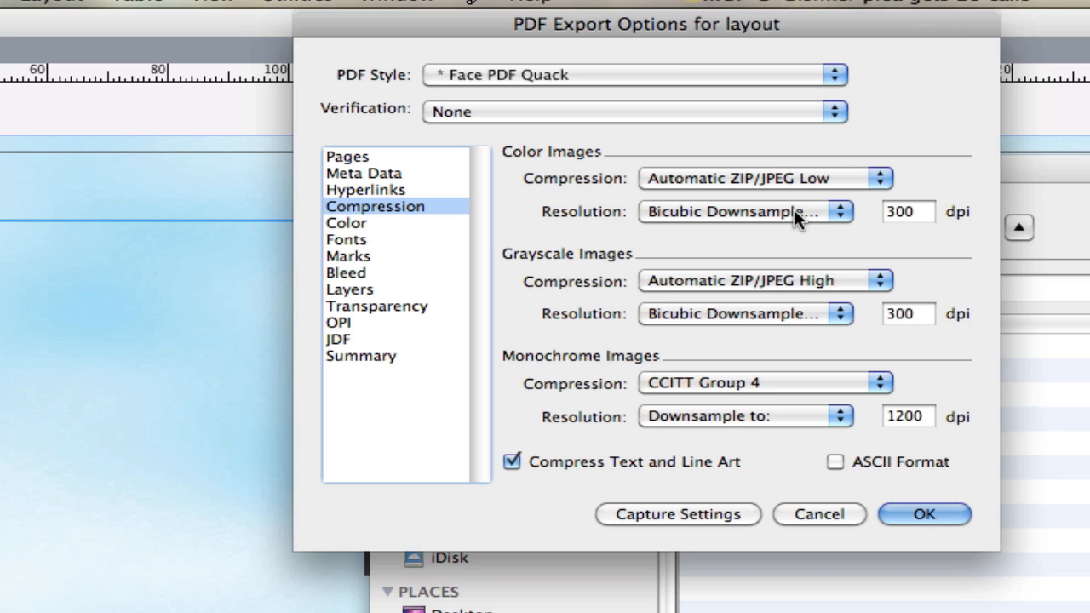
mouse_move(784, 358)
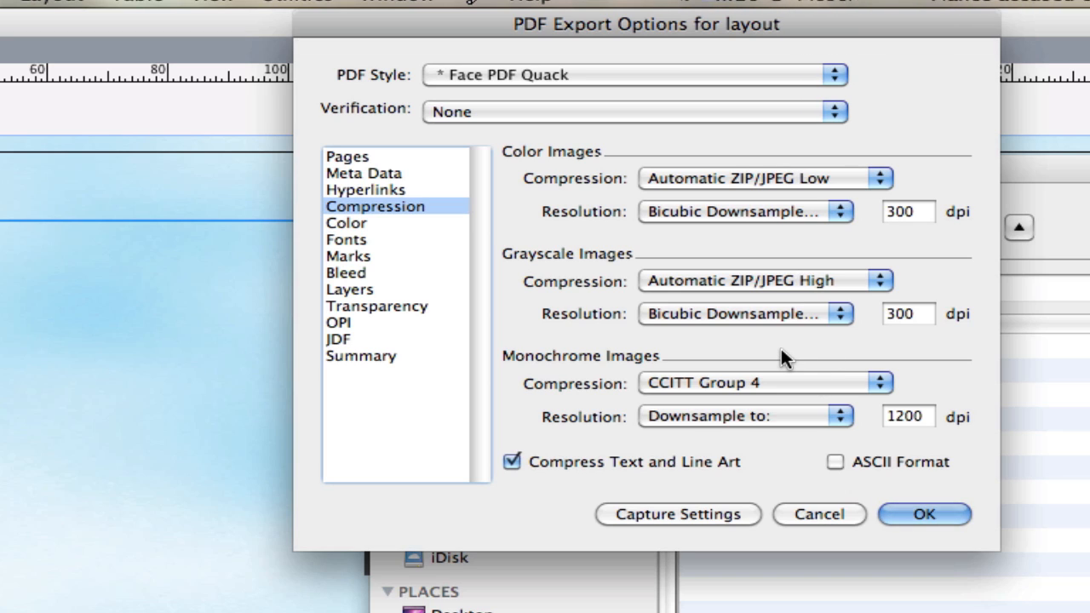
mouse_move(794, 343)
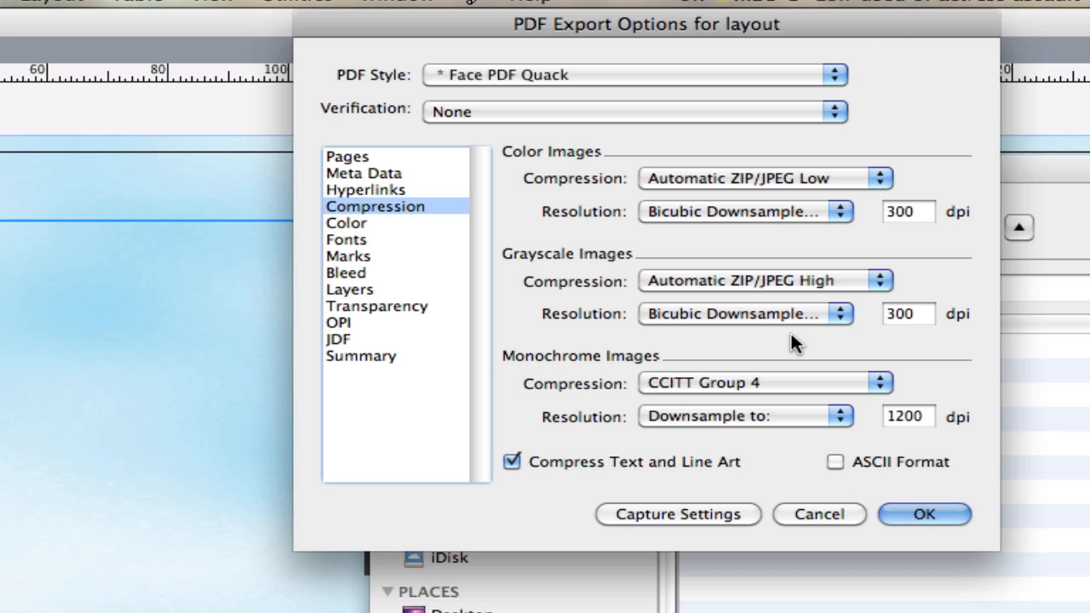
mouse_move(778, 290)
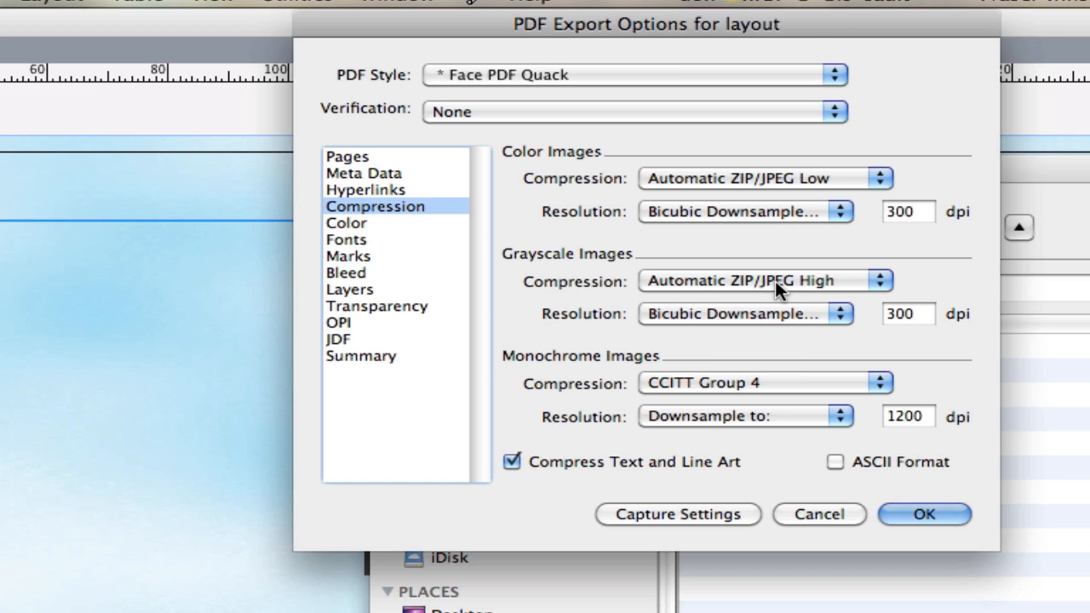
click(880, 280)
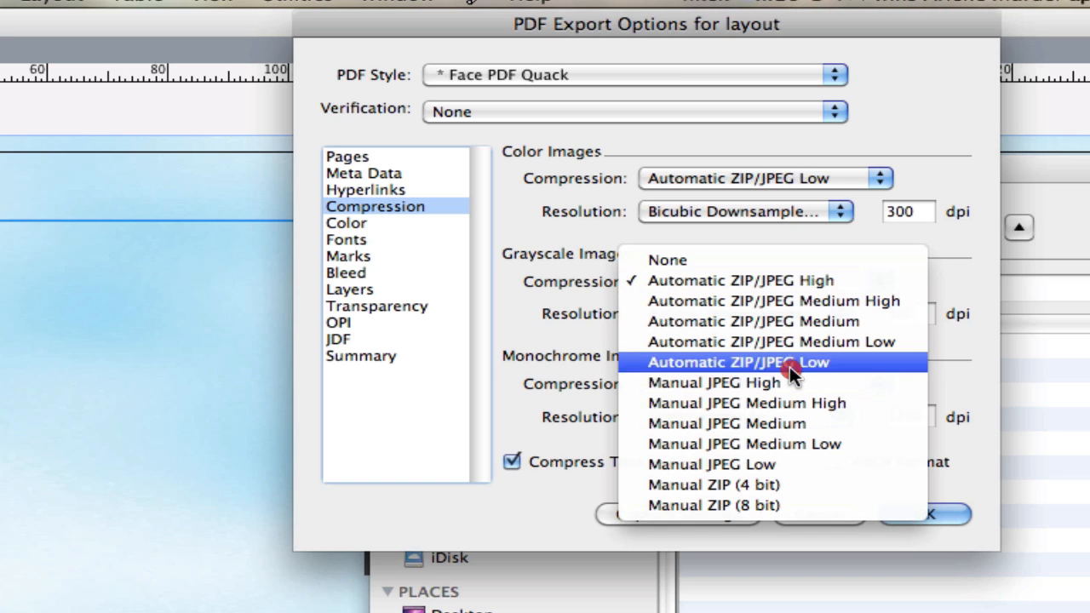
mouse_move(799, 368)
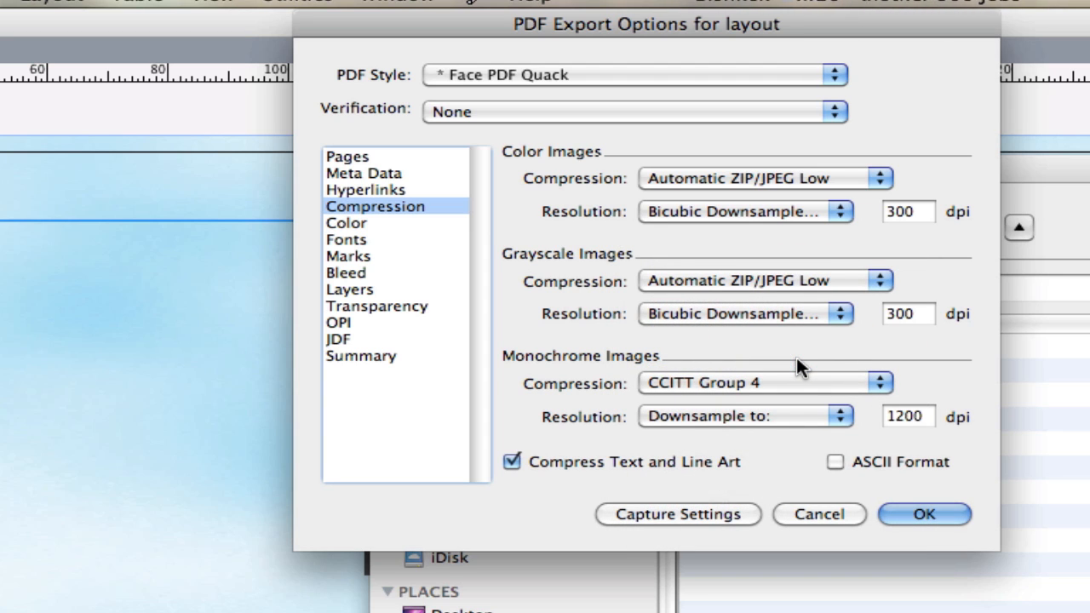
mouse_move(926, 328)
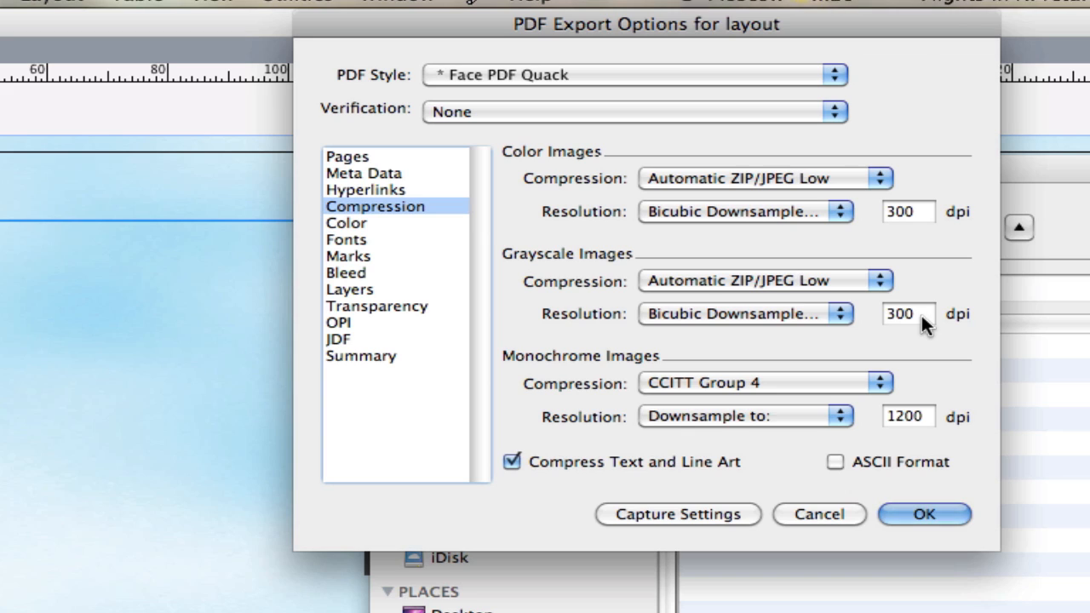
mouse_move(876, 354)
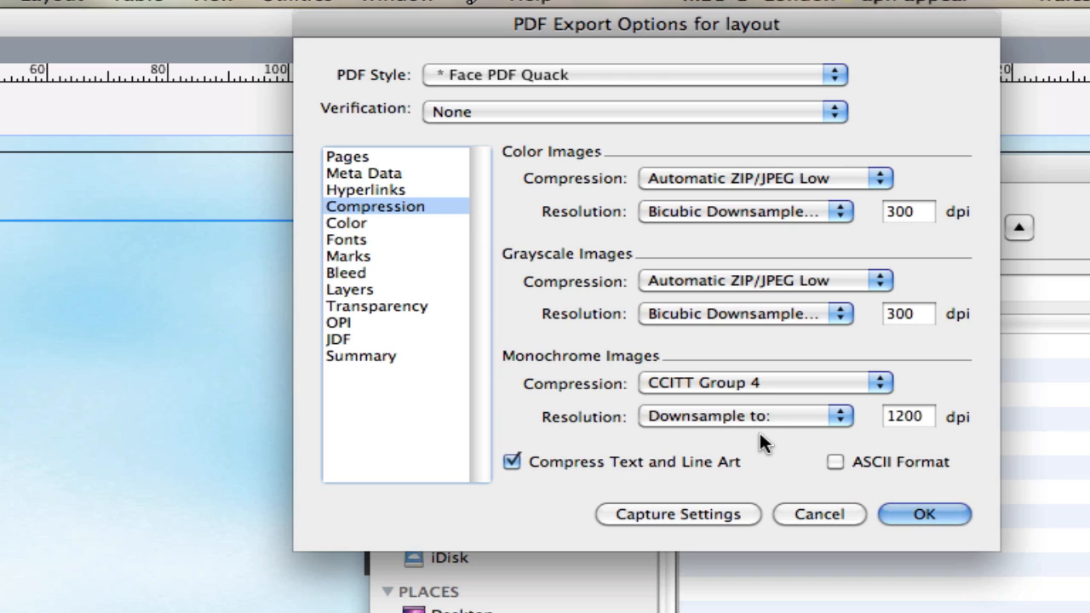
mouse_move(612, 485)
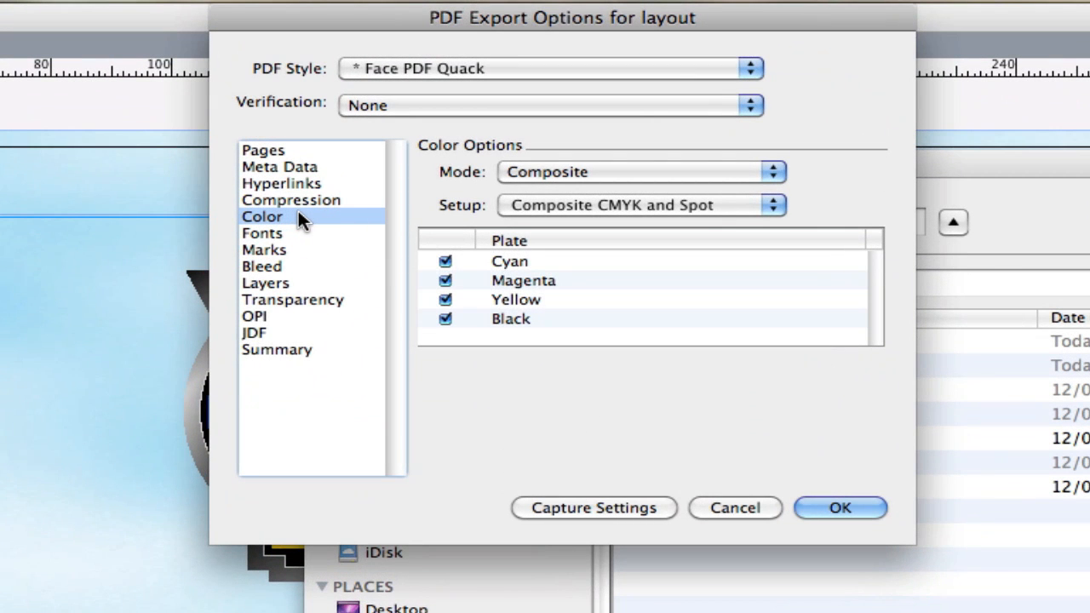
mouse_move(635, 183)
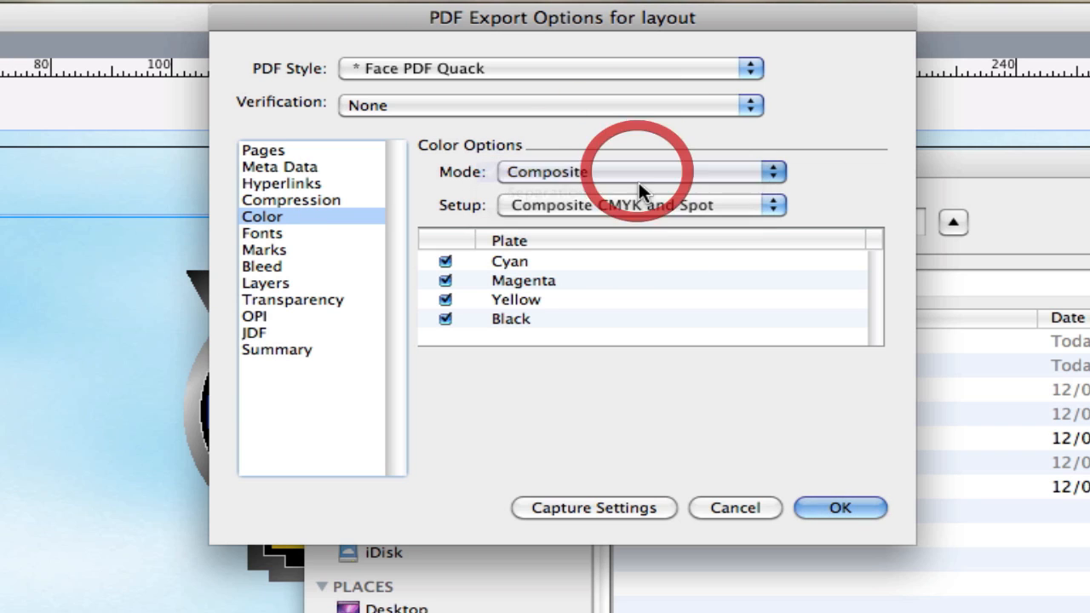
mouse_move(634, 208)
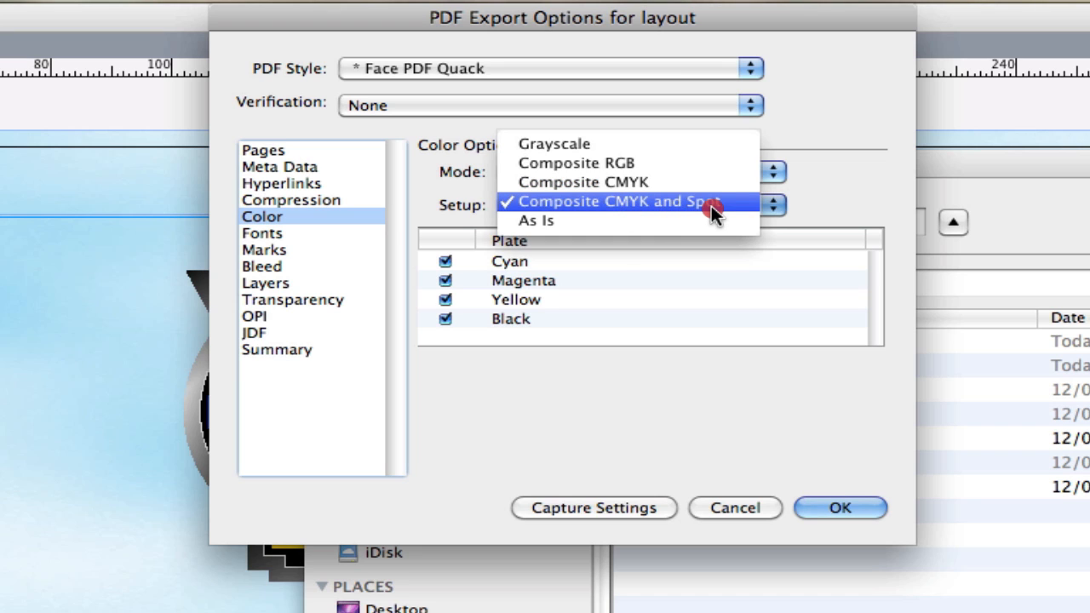
Keep the Color Setup at Composite CMYK and Spot with all four plates.
click(614, 202)
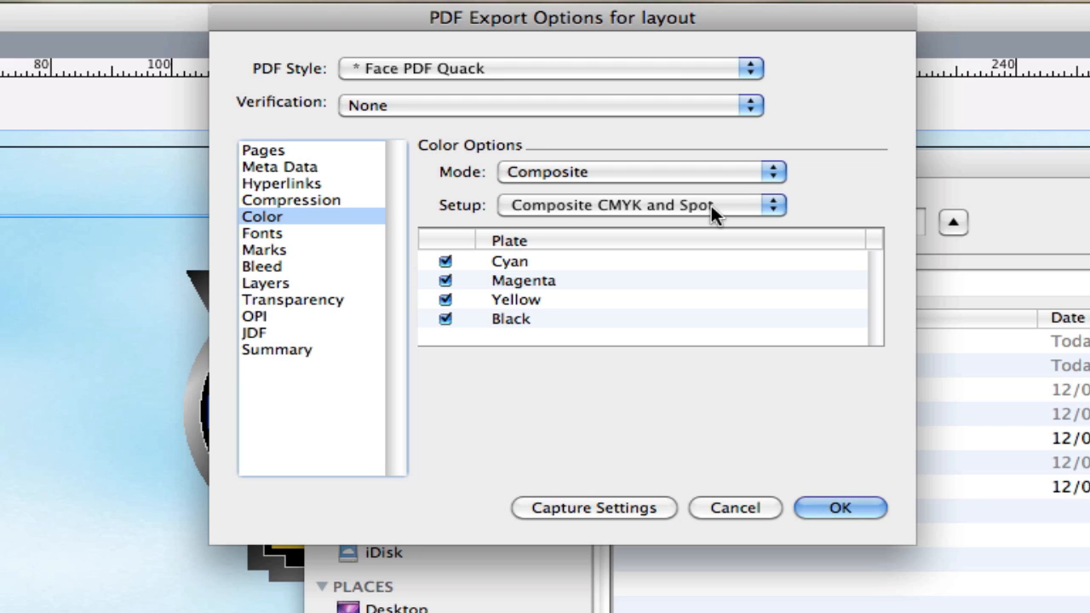
mouse_move(306, 241)
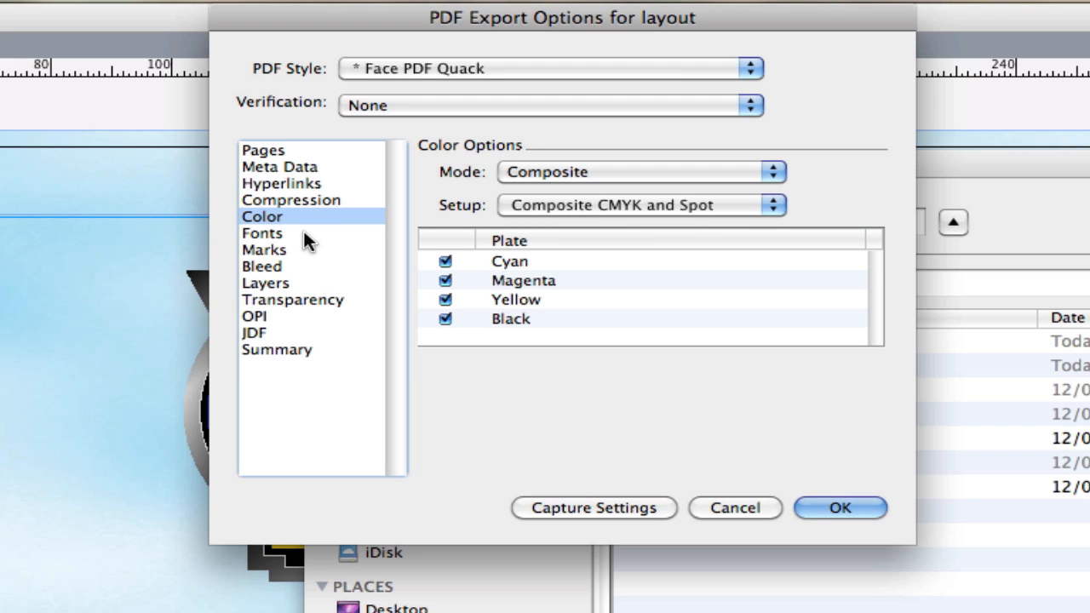
Check the embedded Gadget font, then set registration marks to Centered with a 3 mm offset.
click(263, 232)
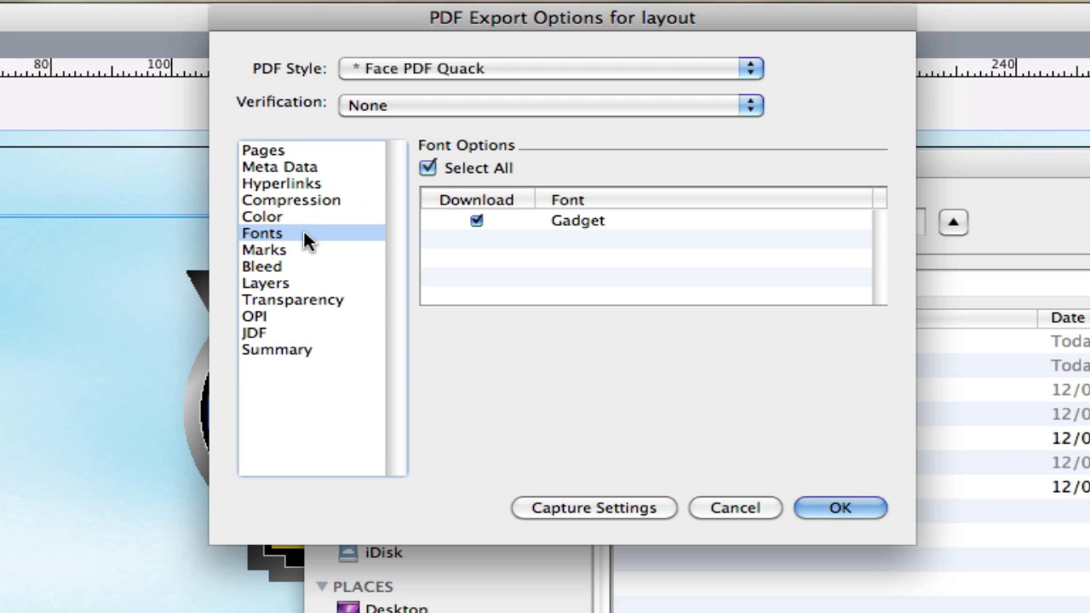
mouse_move(295, 266)
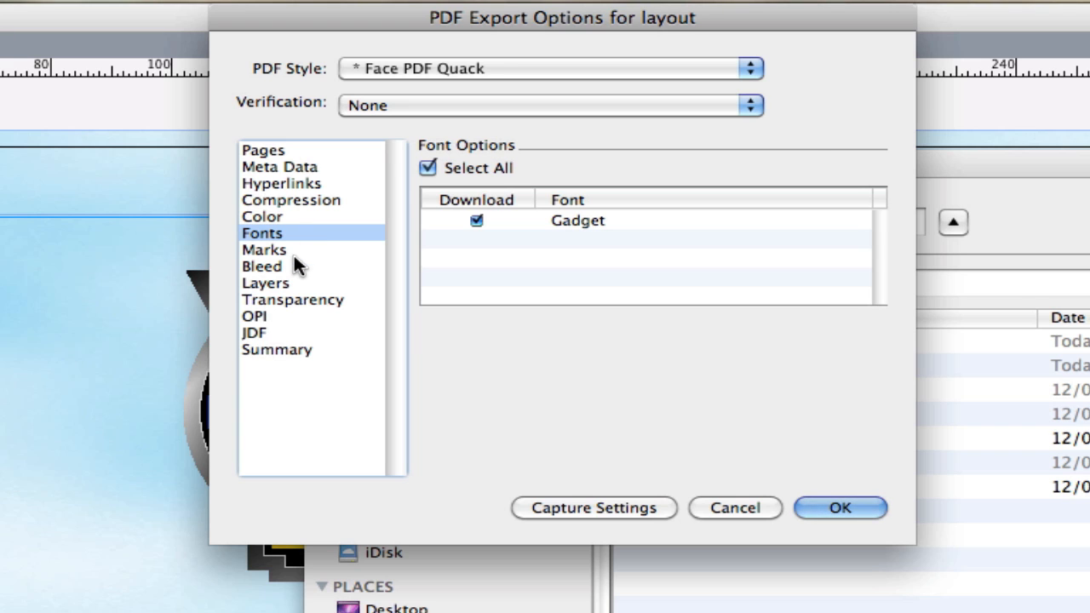
click(264, 250)
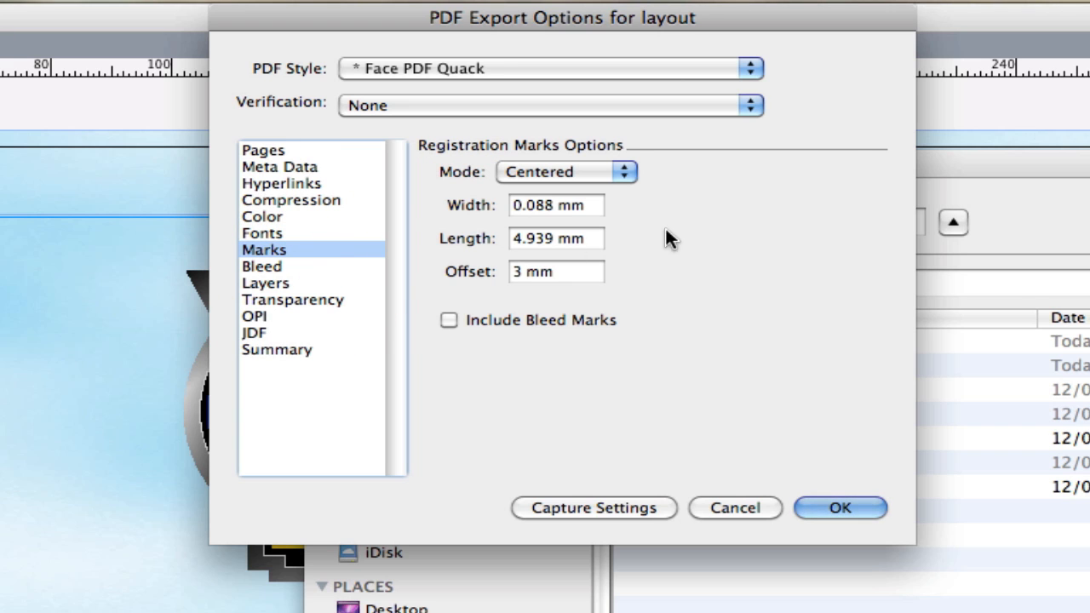
mouse_move(562, 178)
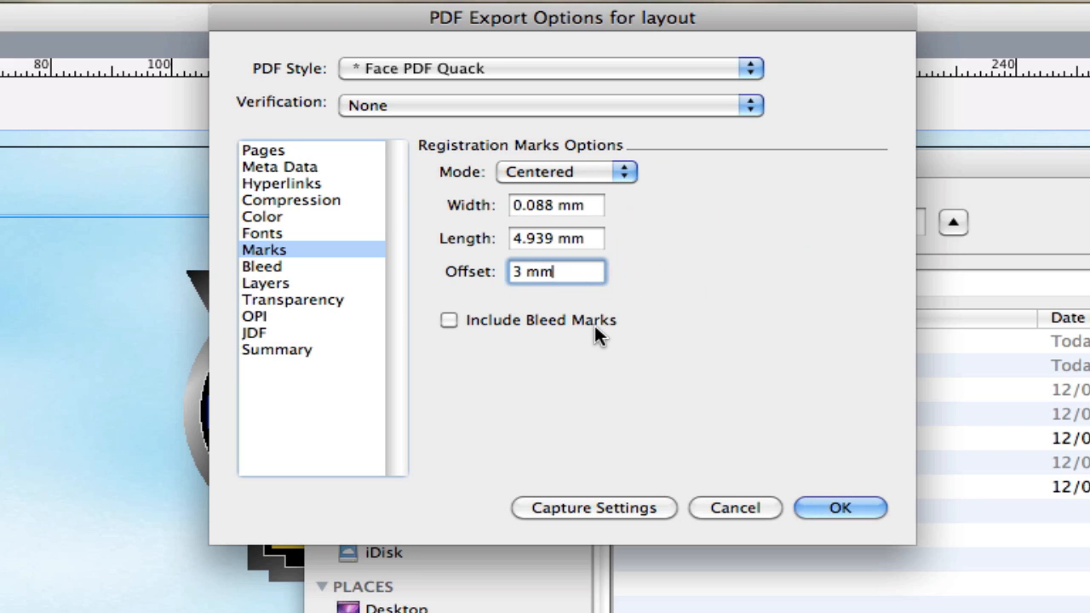
click(449, 321)
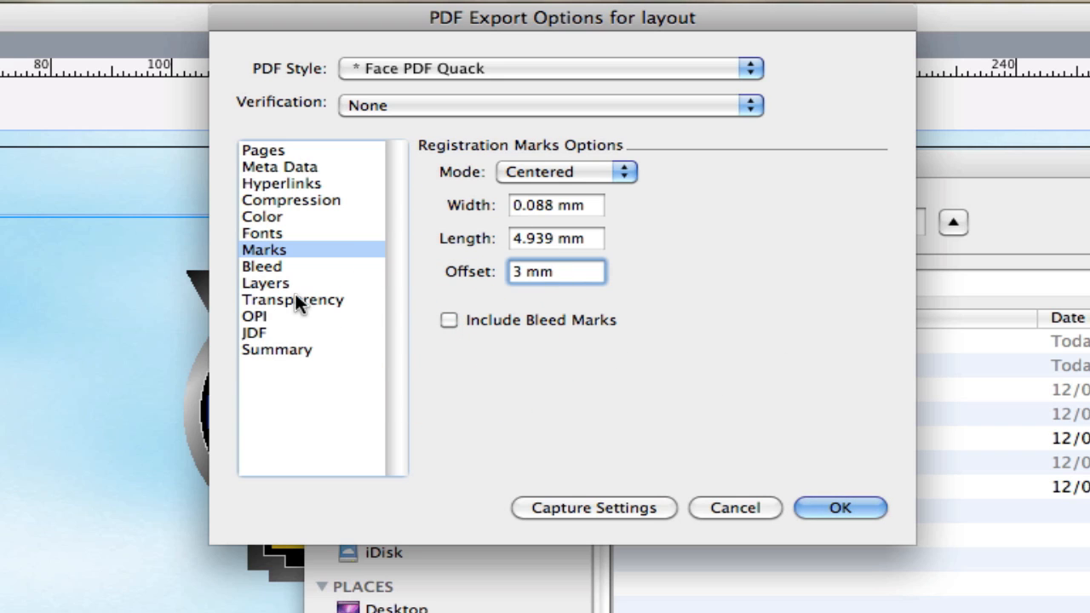
Confirm a symmetric 3.175 mm bleed with Clip at Bleed Edge enabled.
click(261, 266)
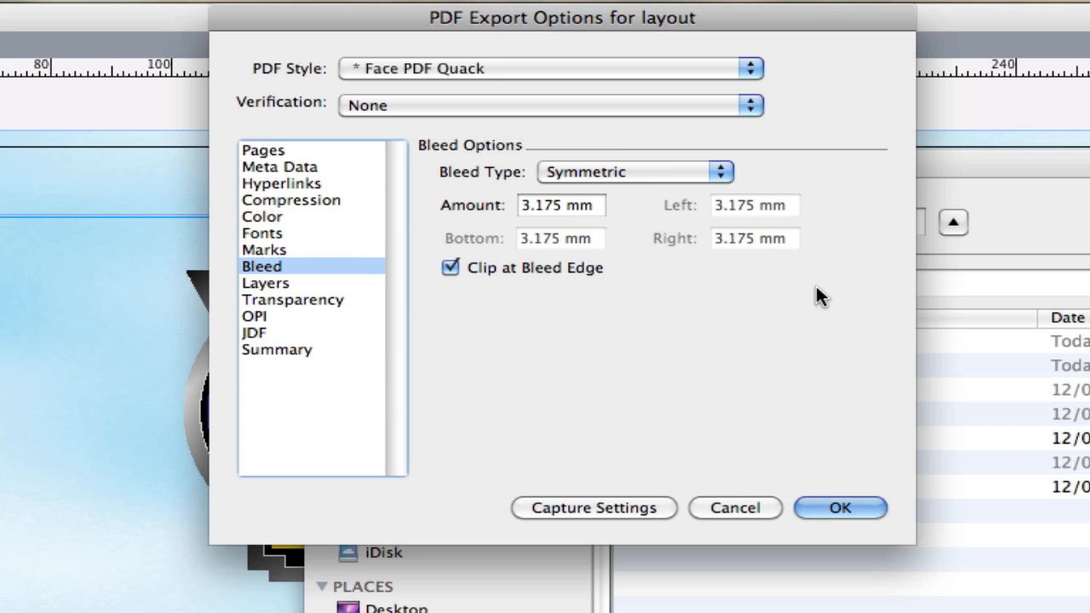
mouse_move(832, 290)
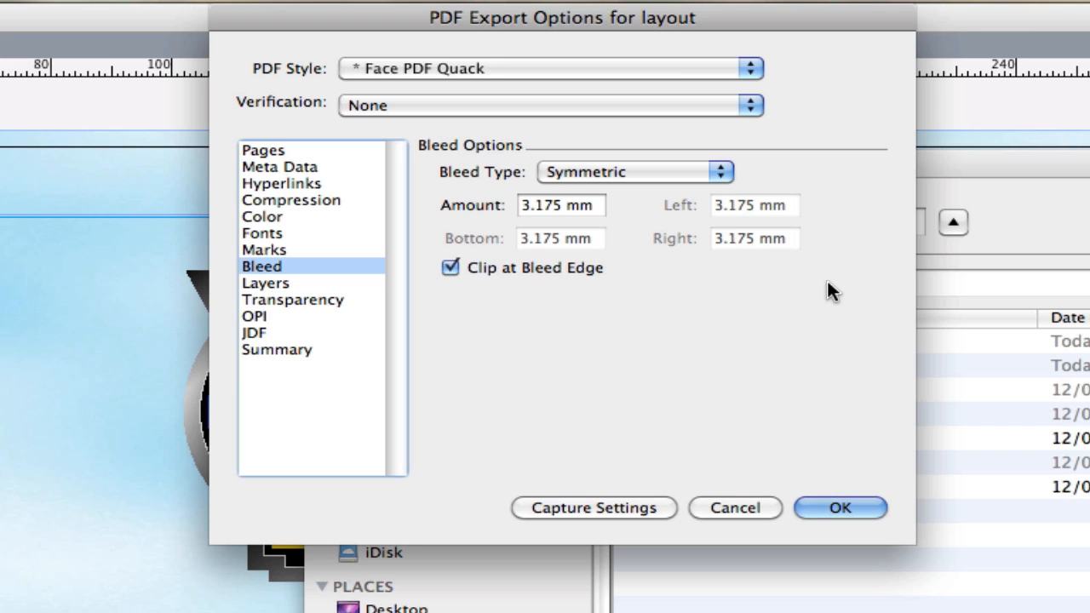
mouse_move(766, 302)
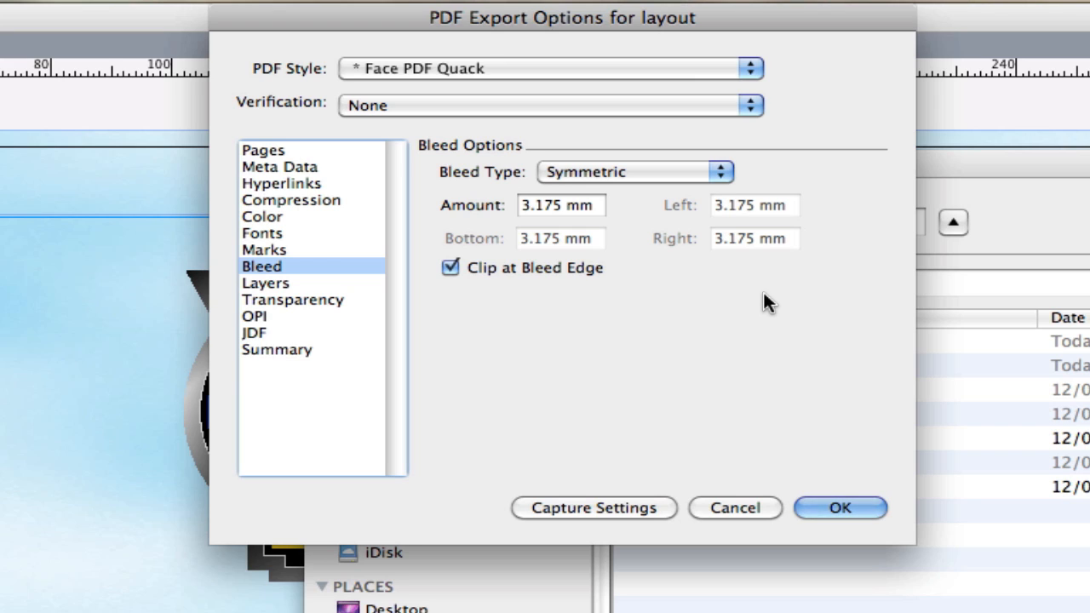
mouse_move(763, 302)
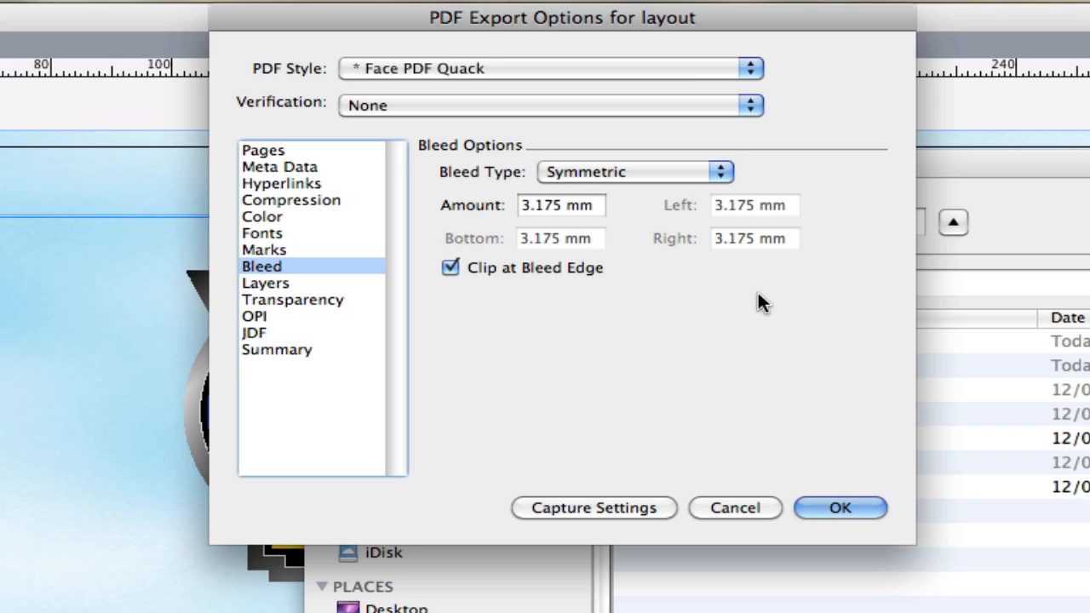
mouse_move(481, 281)
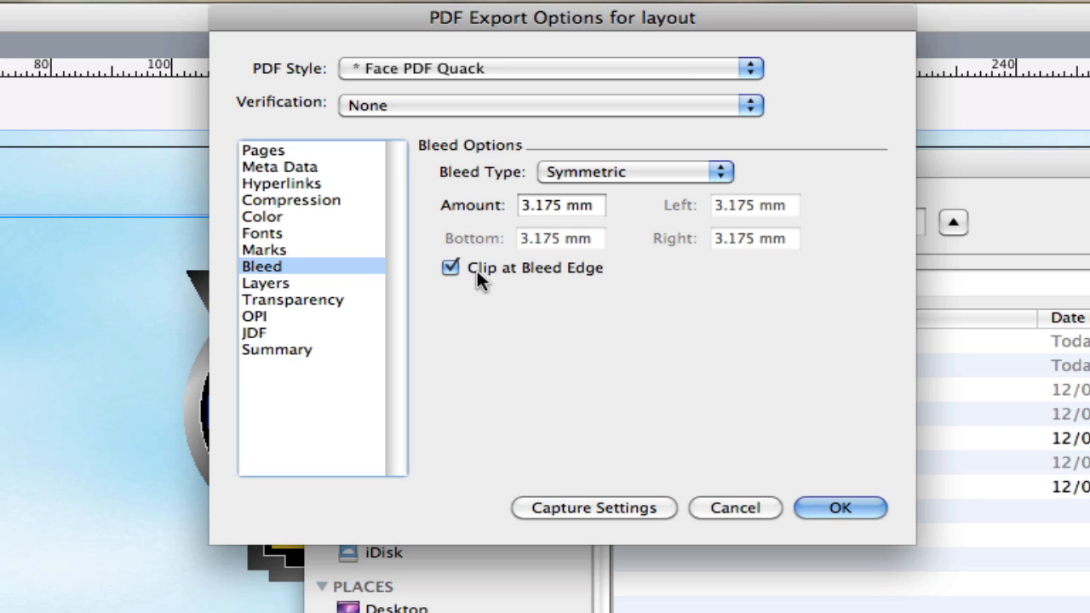
mouse_move(775, 322)
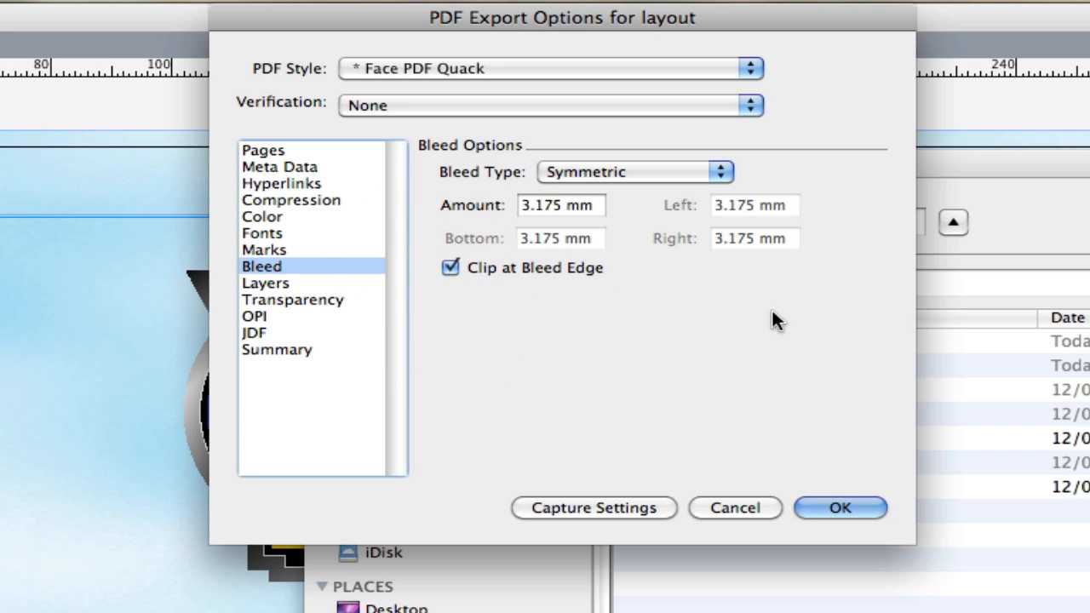
click(266, 283)
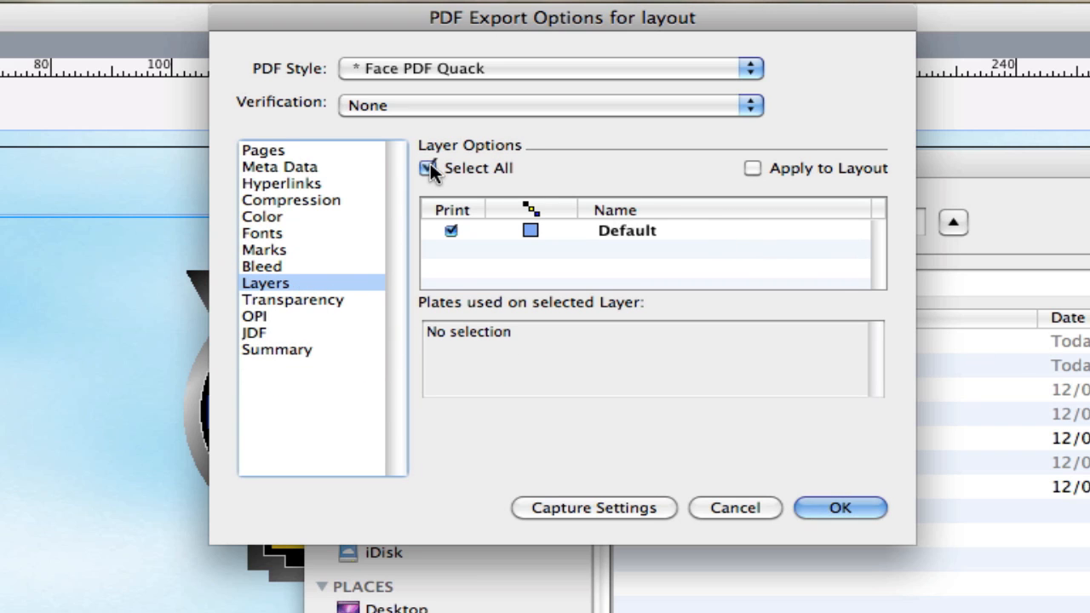
Select all layers and keep Ignore Transparency Flattening checked at 300/300/150 dpi.
click(428, 168)
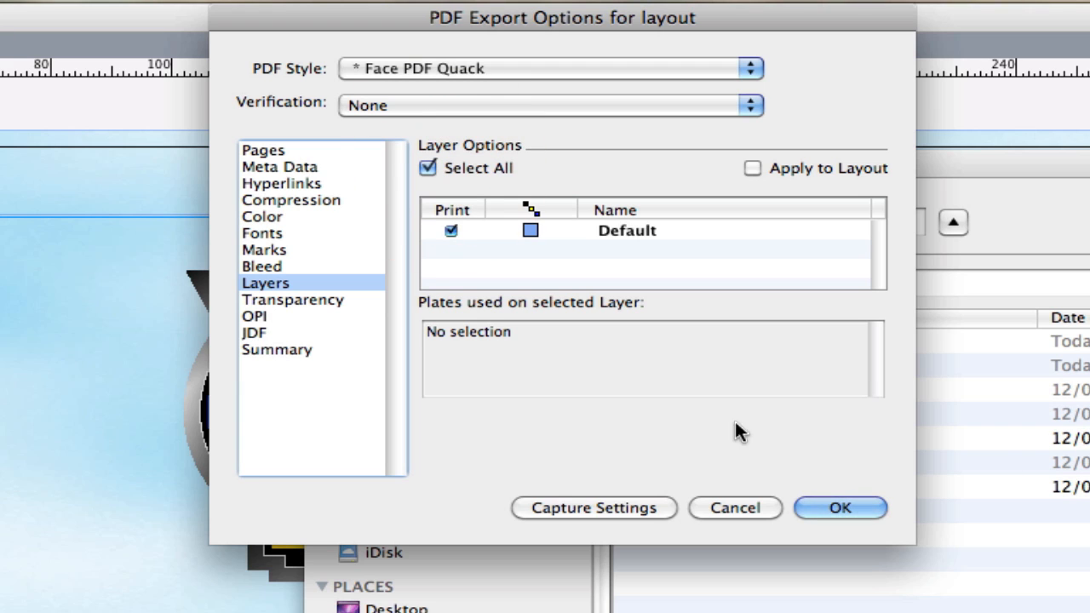
click(292, 299)
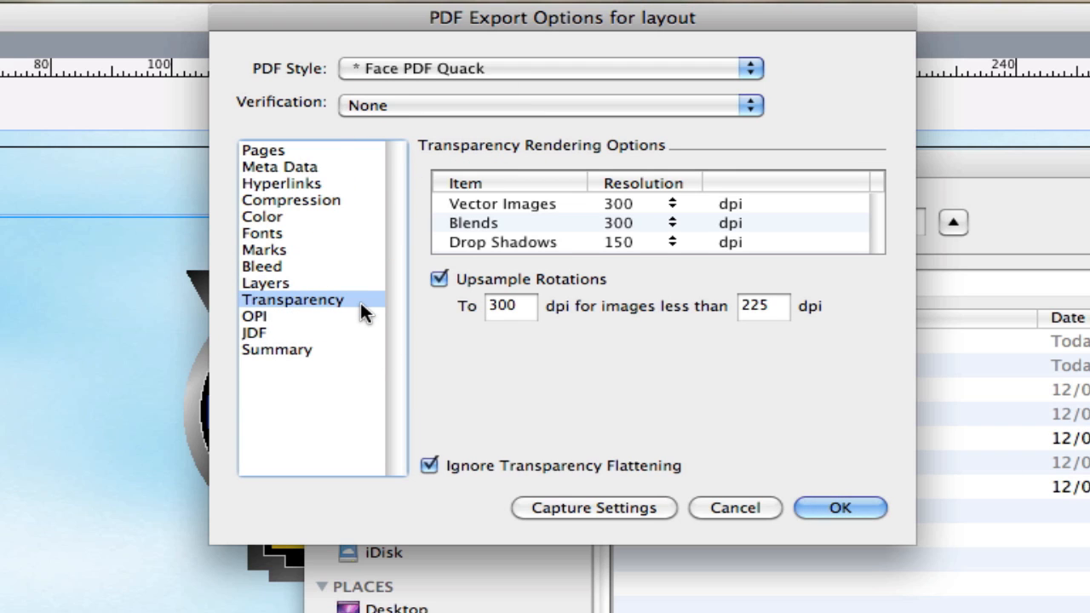
click(438, 279)
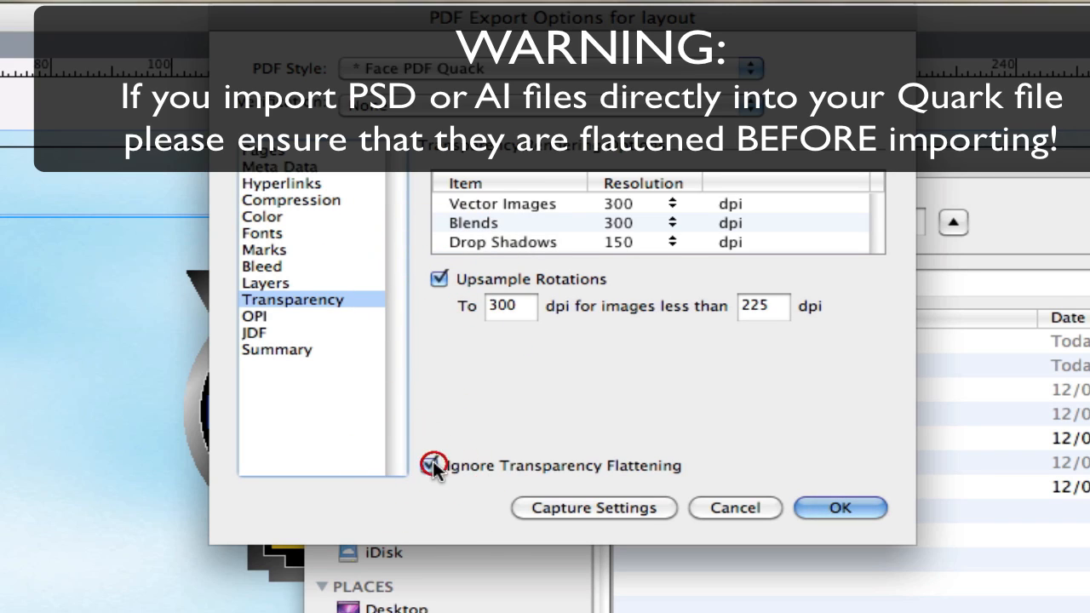
click(438, 466)
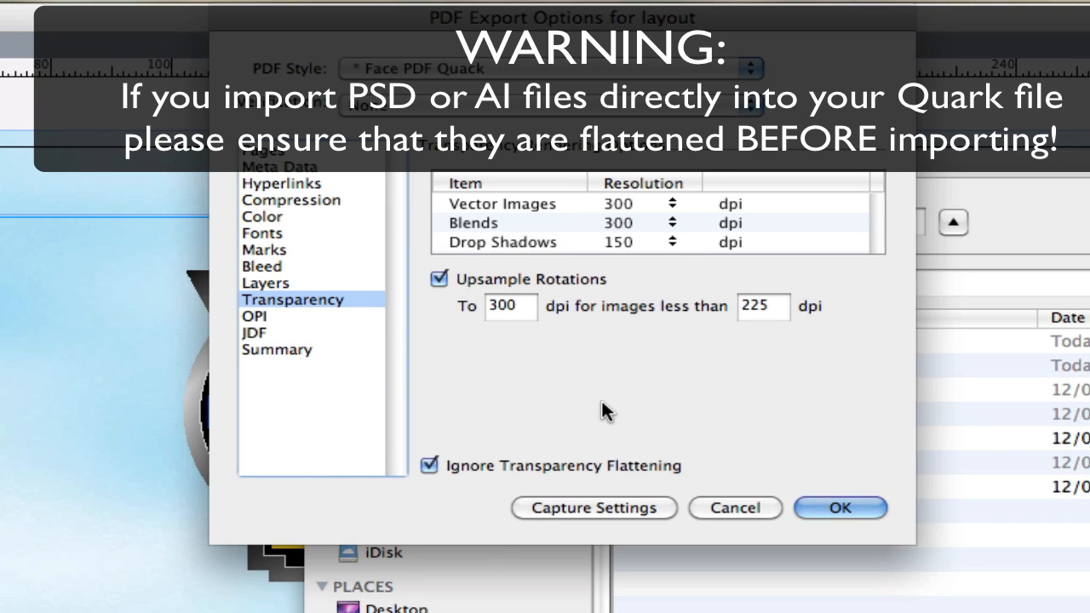
mouse_move(620, 390)
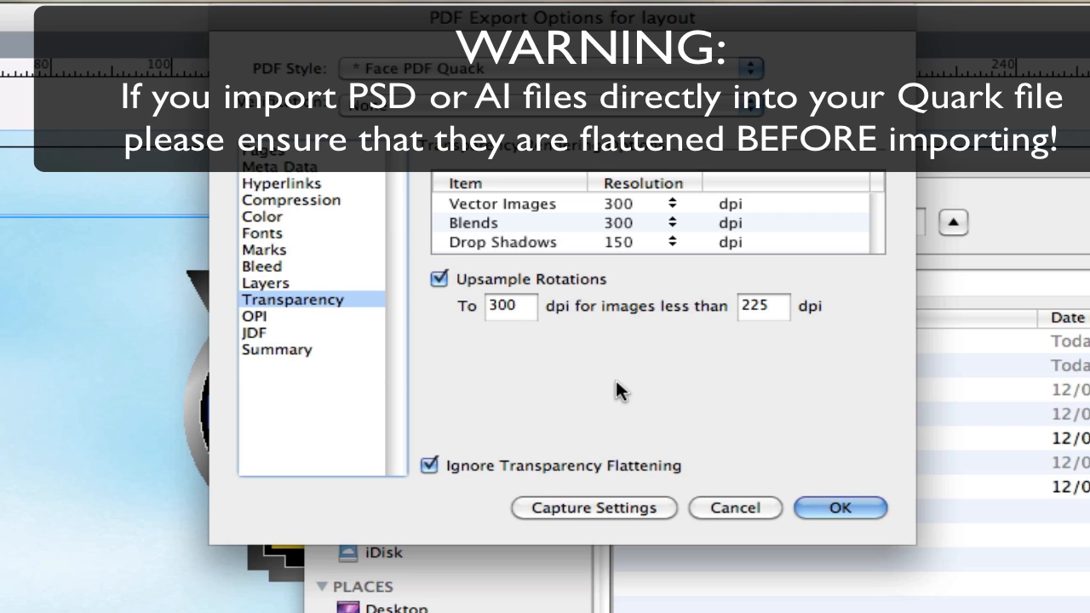
click(255, 316)
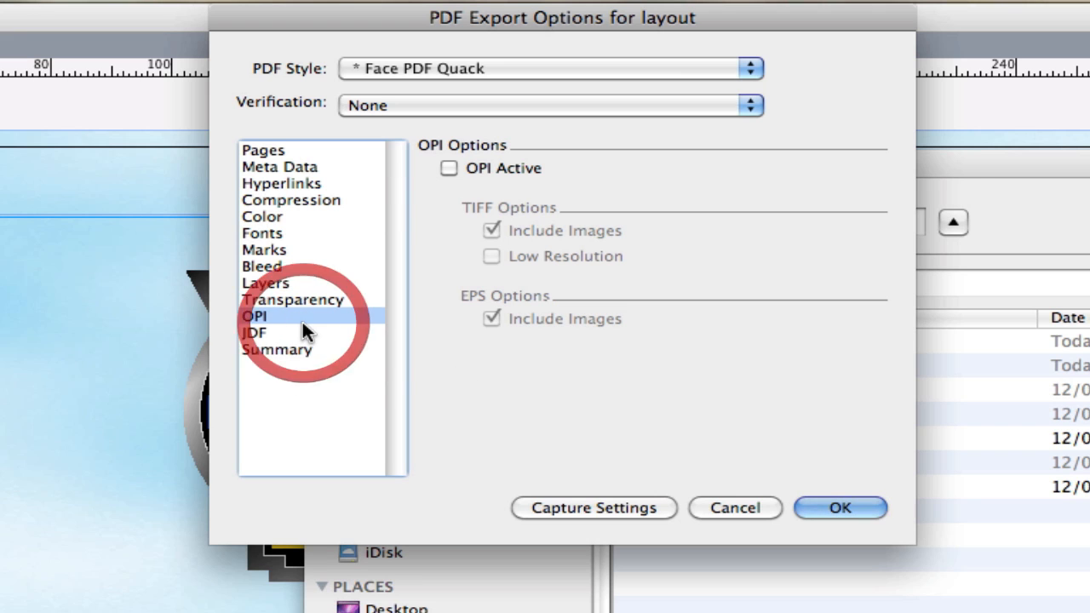
Review JDF and Summary, accept the settings, and save, replacing 'quark pdf for video.pdf'.
click(255, 332)
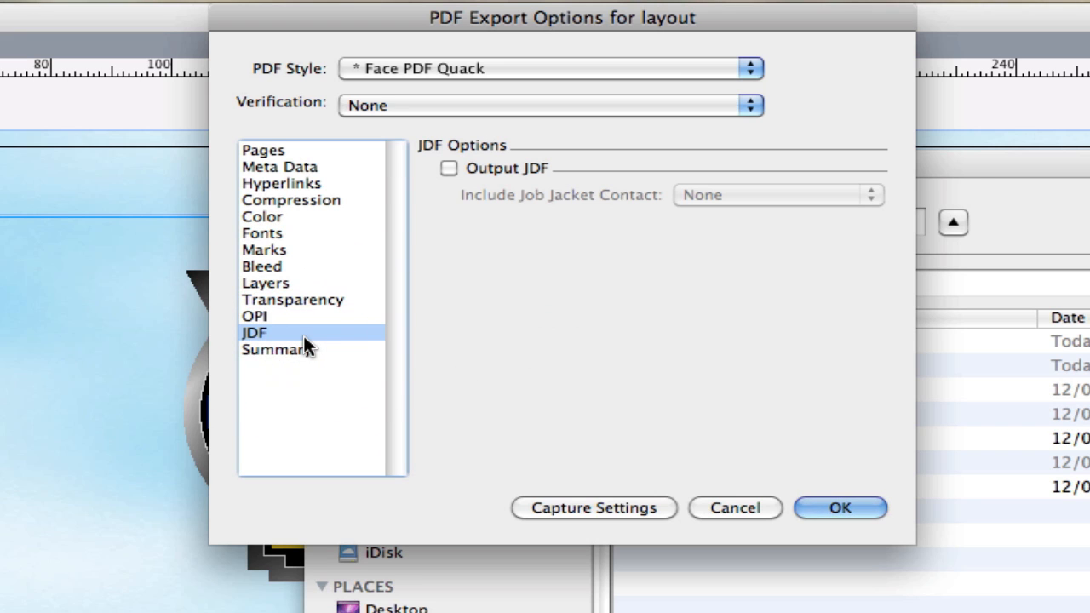
click(276, 349)
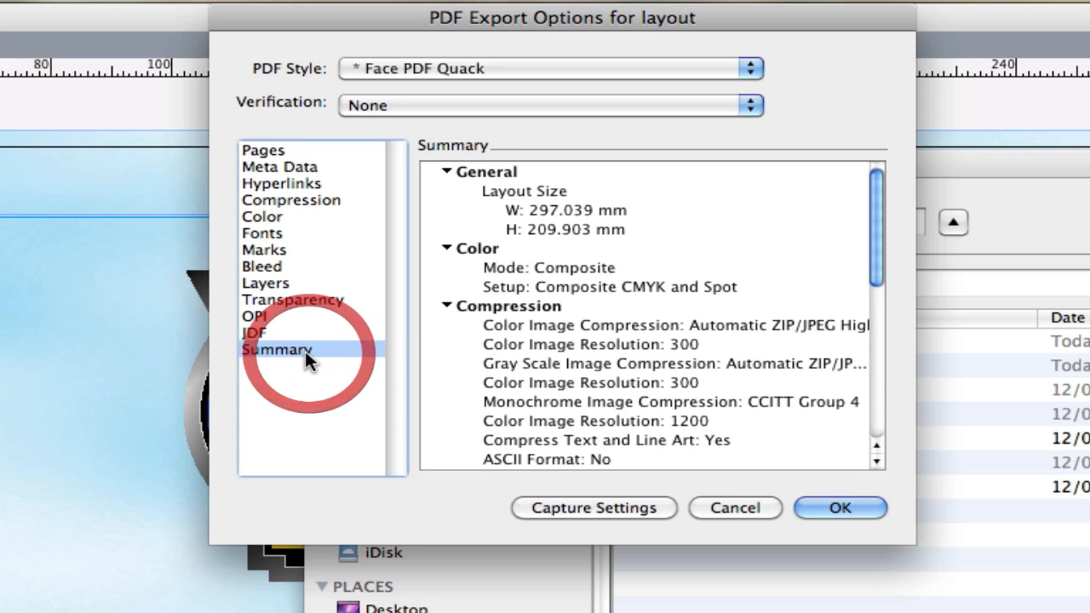
mouse_move(1056, 162)
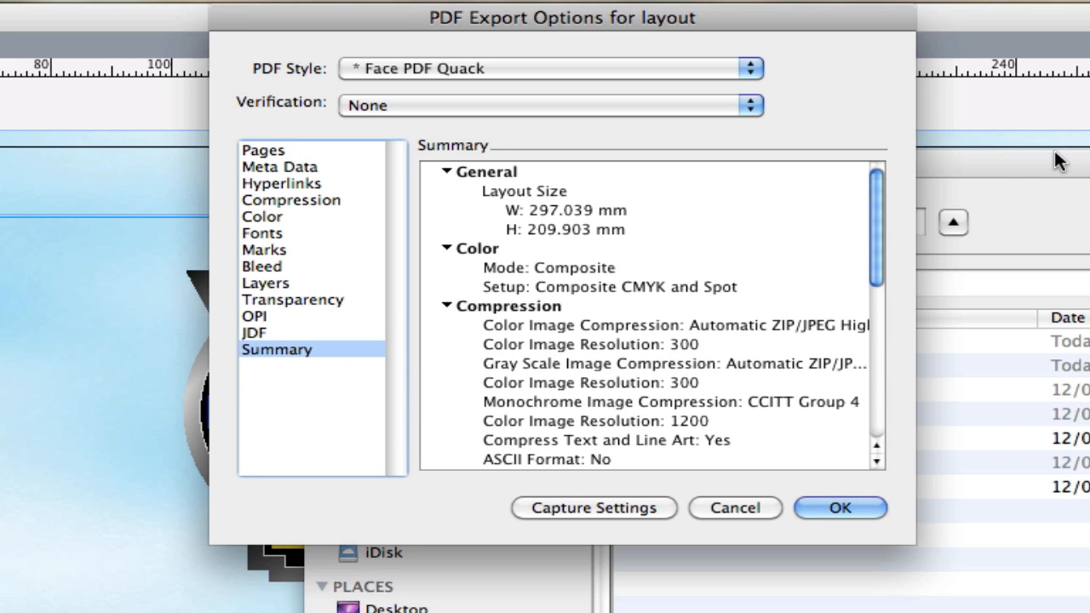
mouse_move(1021, 164)
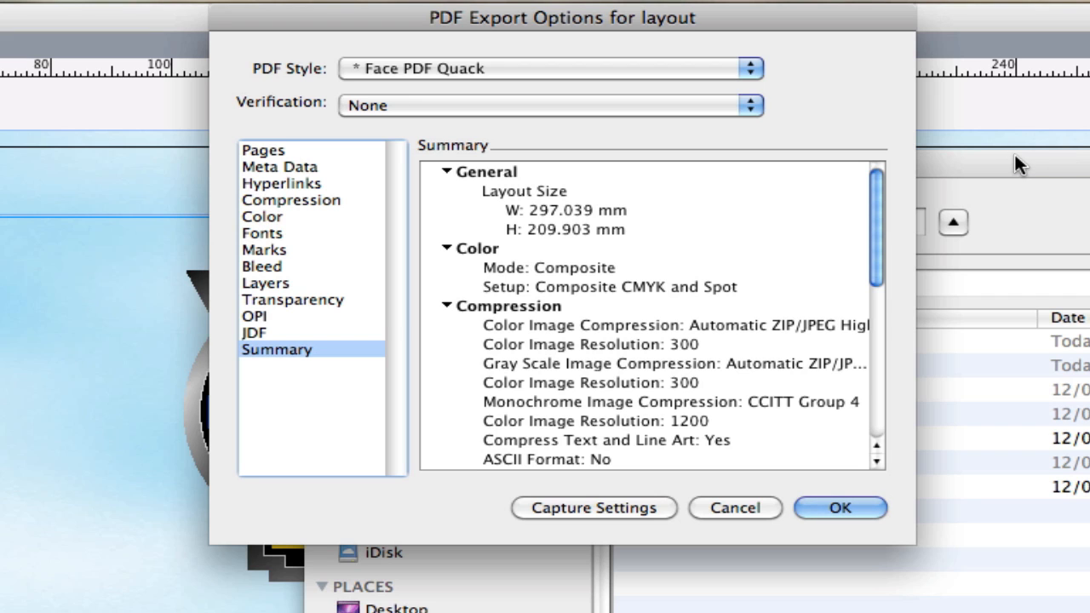
click(840, 507)
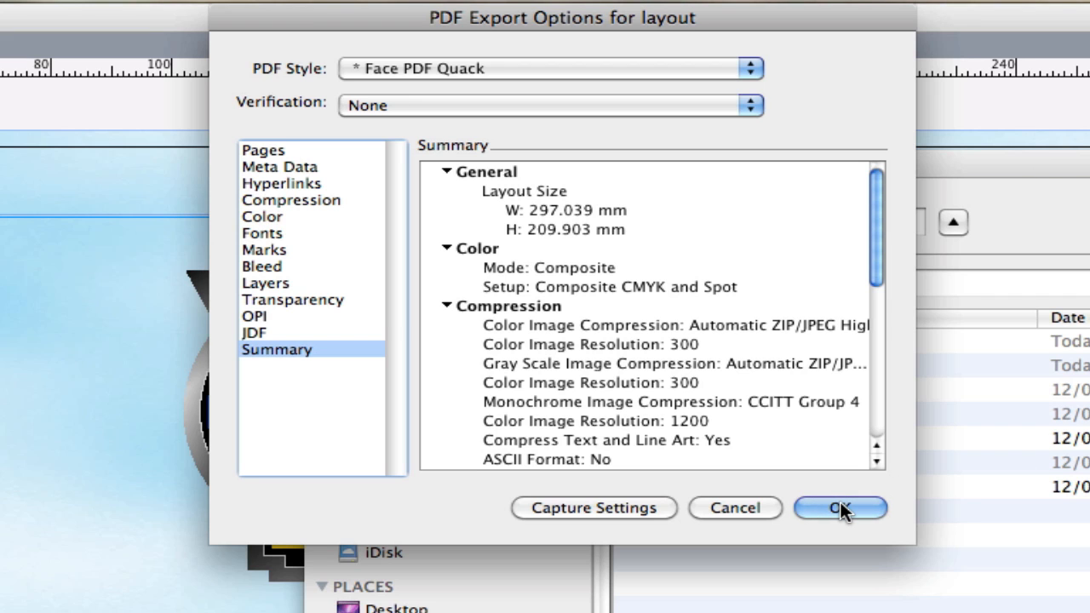
click(840, 508)
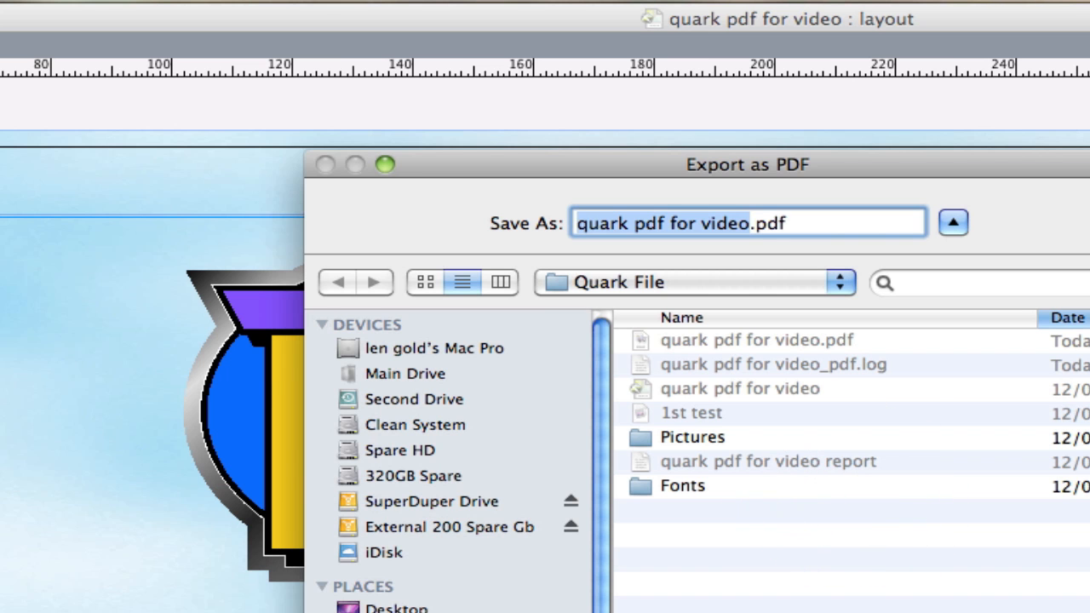
click(689, 430)
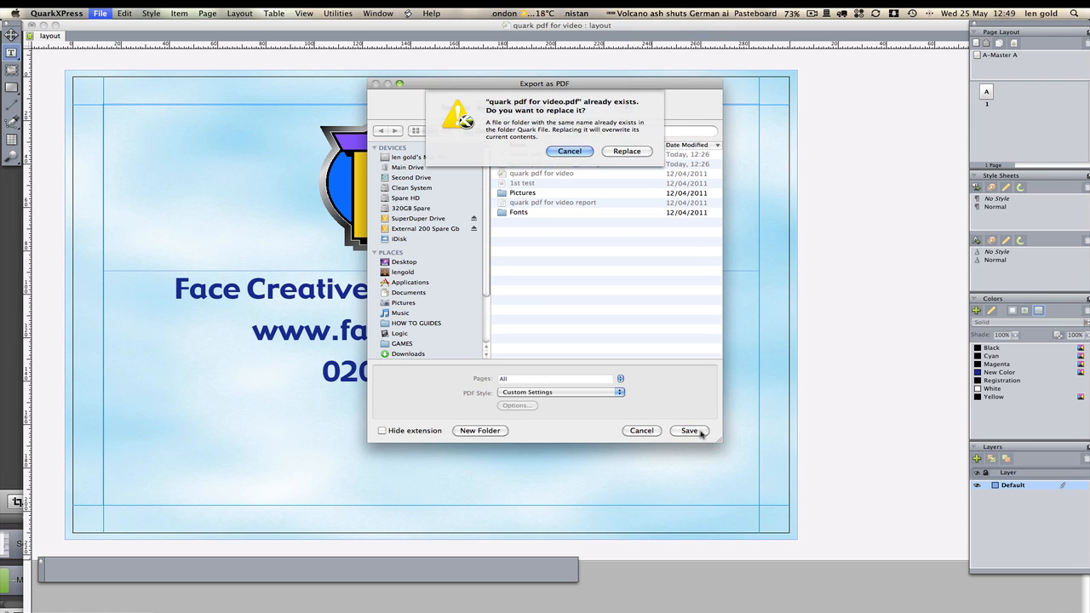
click(627, 151)
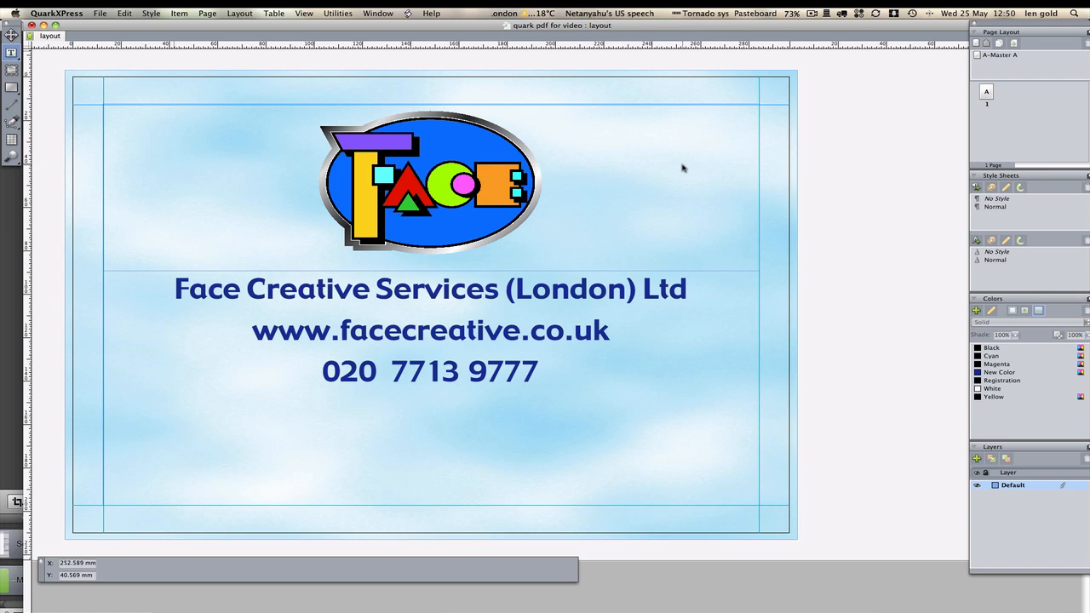
mouse_move(949, 234)
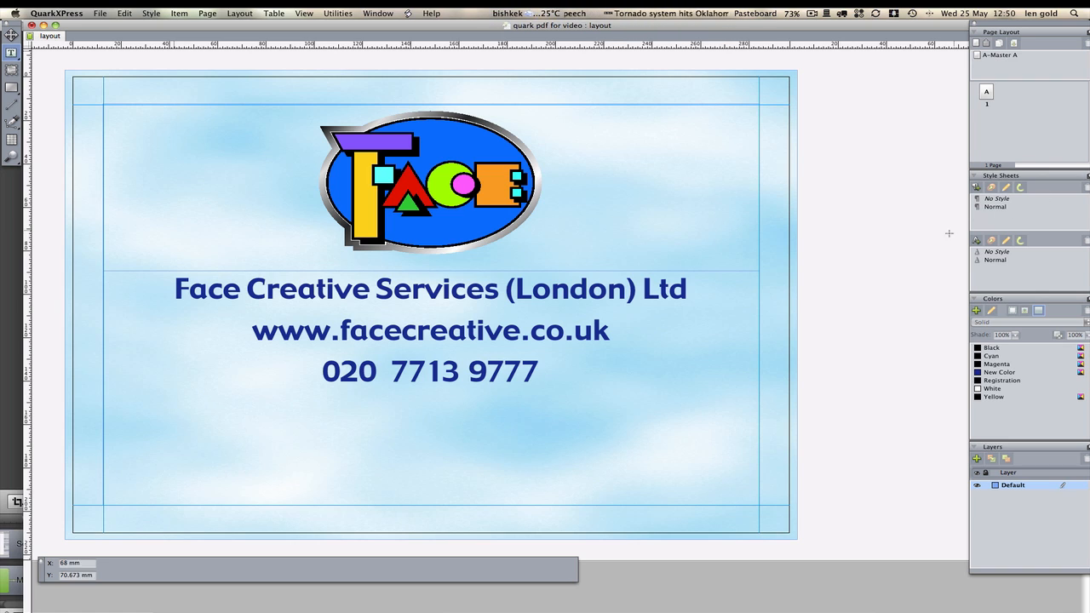
mouse_move(466, 305)
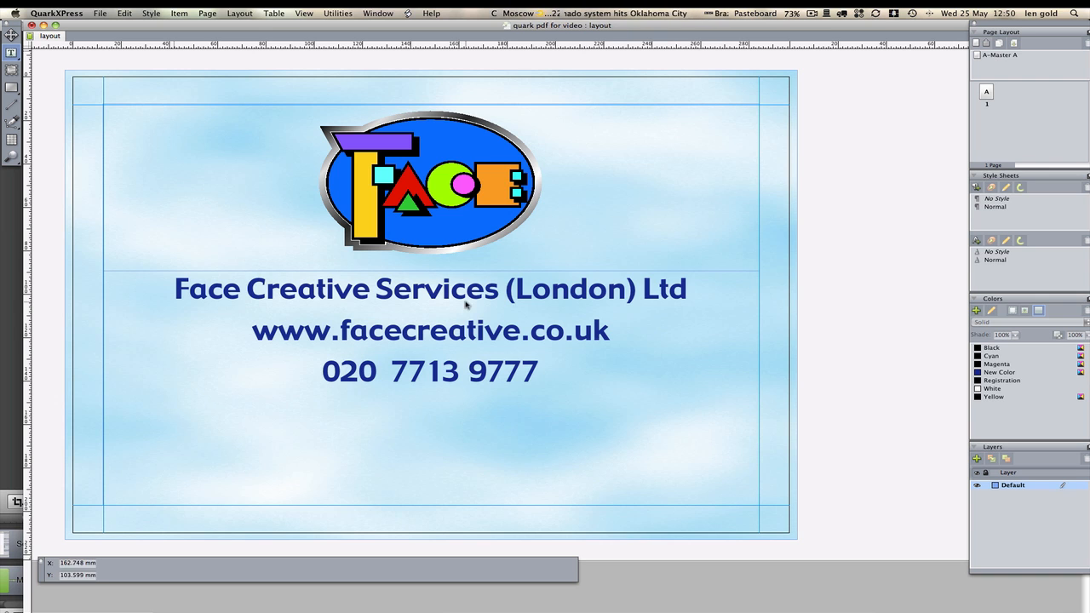